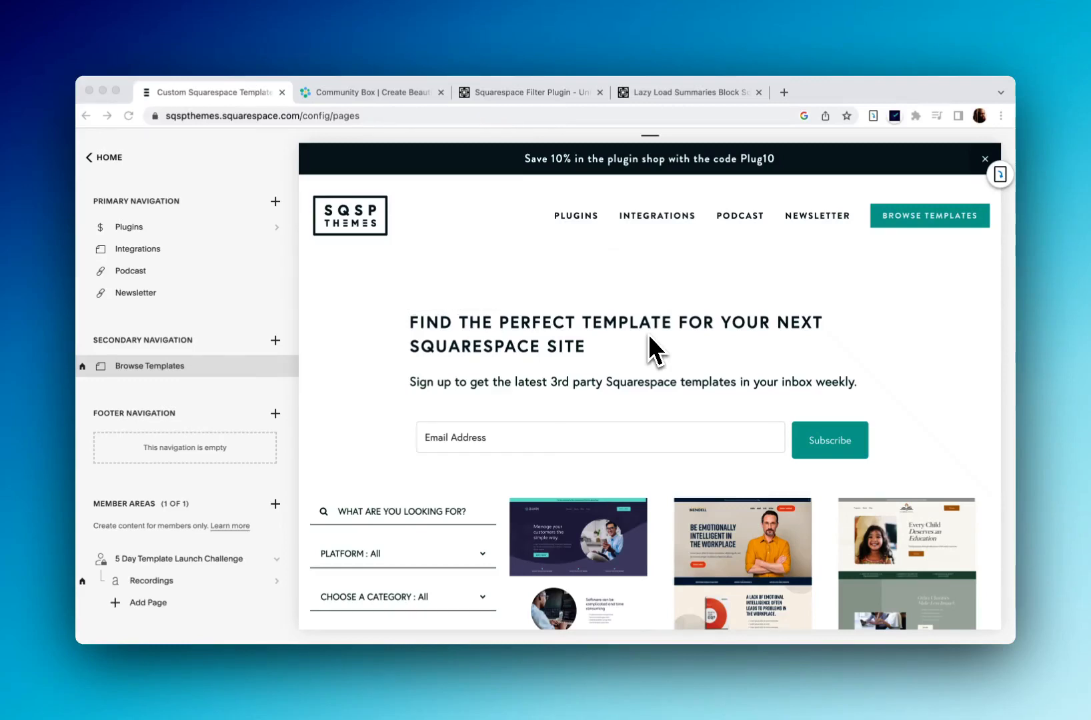
Switch via the Filter Plugin tab to the Lazy Load Summaries Block product page ($55)
scroll("down", 3)
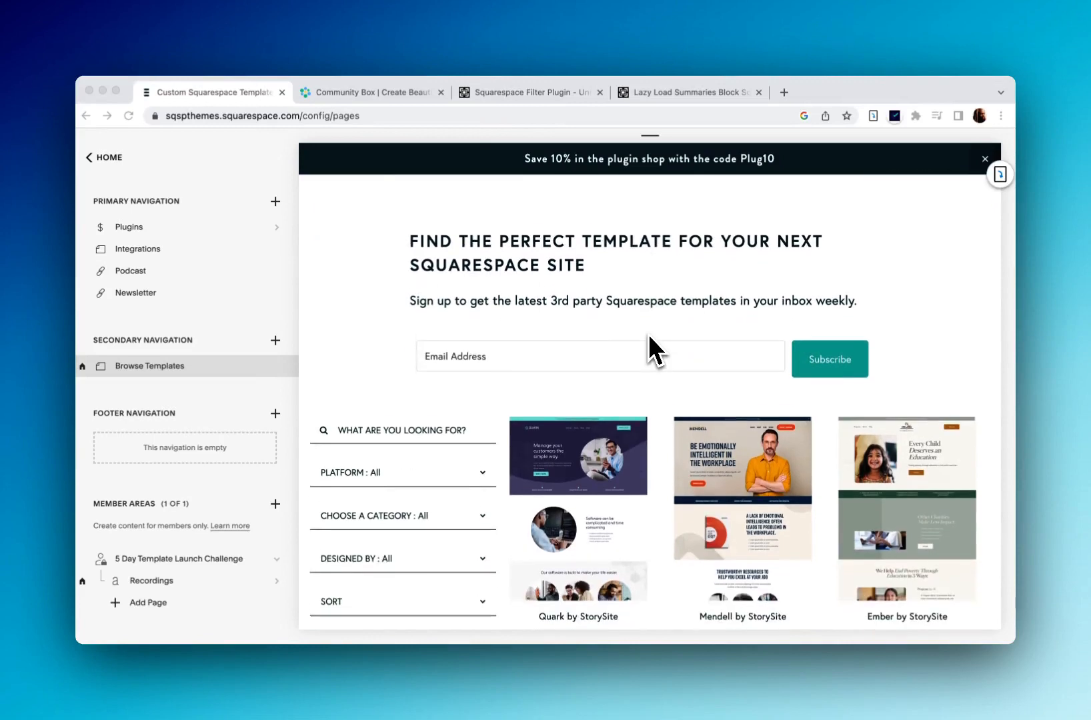
scroll("down", 3)
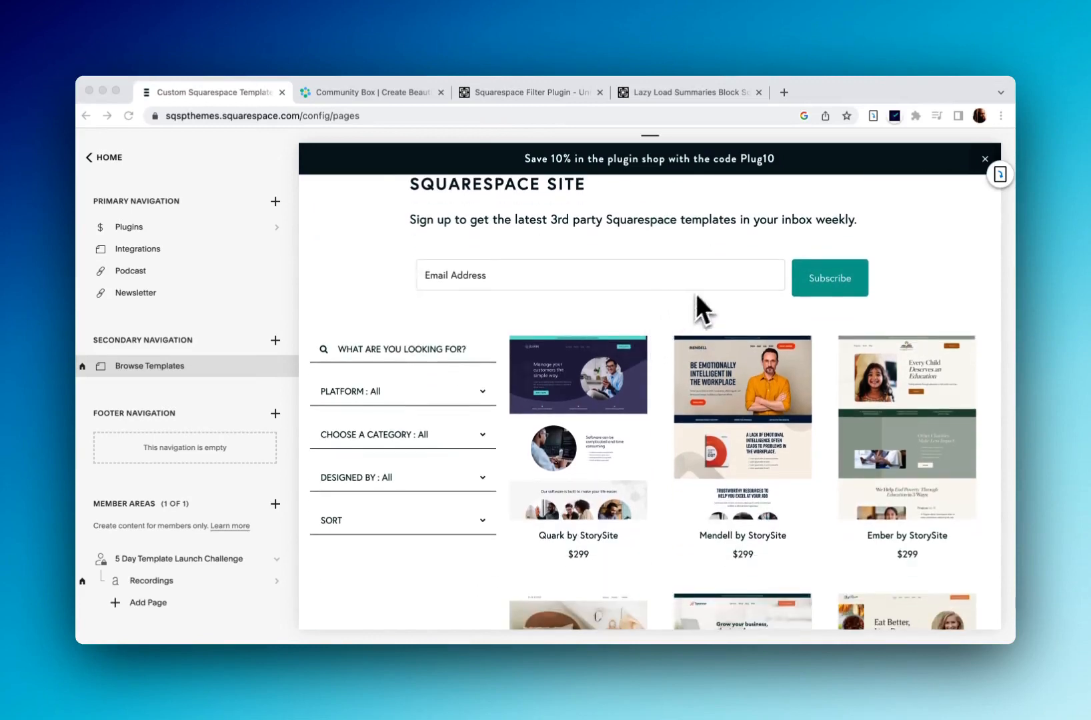
scroll("down", 3)
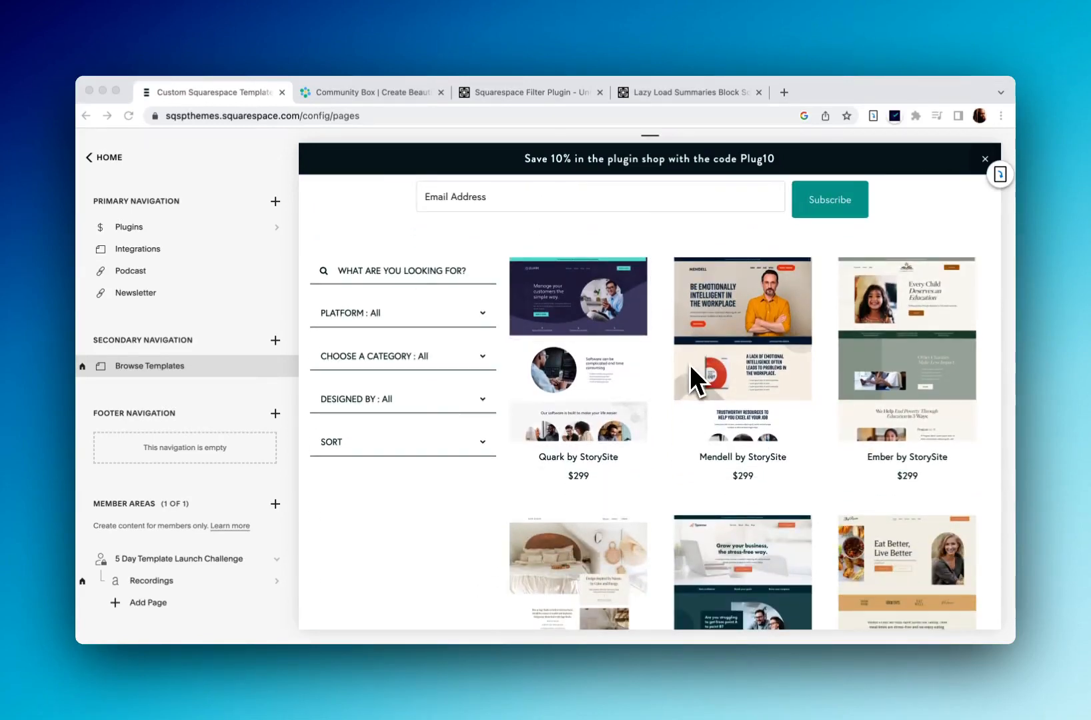
scroll("down", 3)
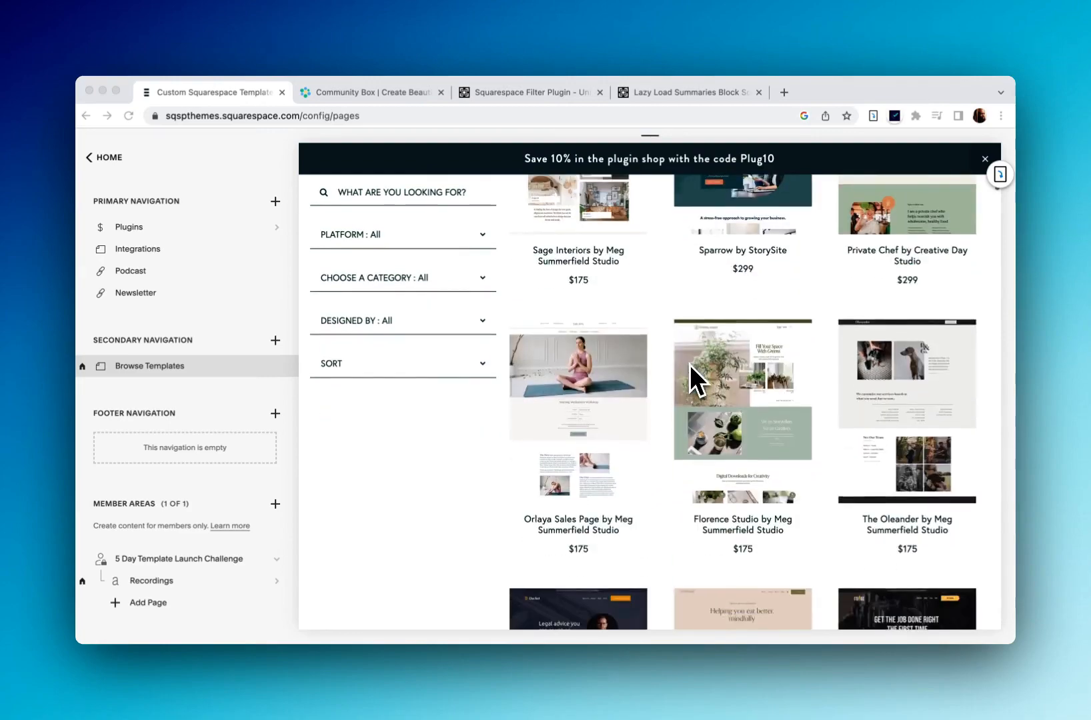
scroll("up", 3)
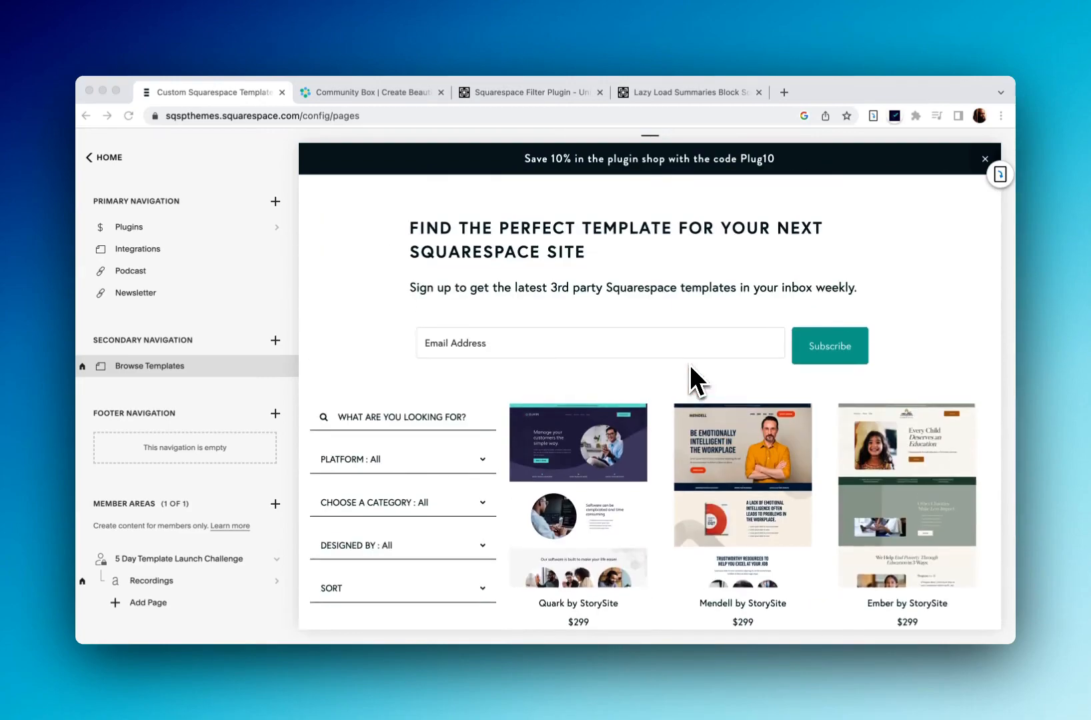
left_click(528, 92)
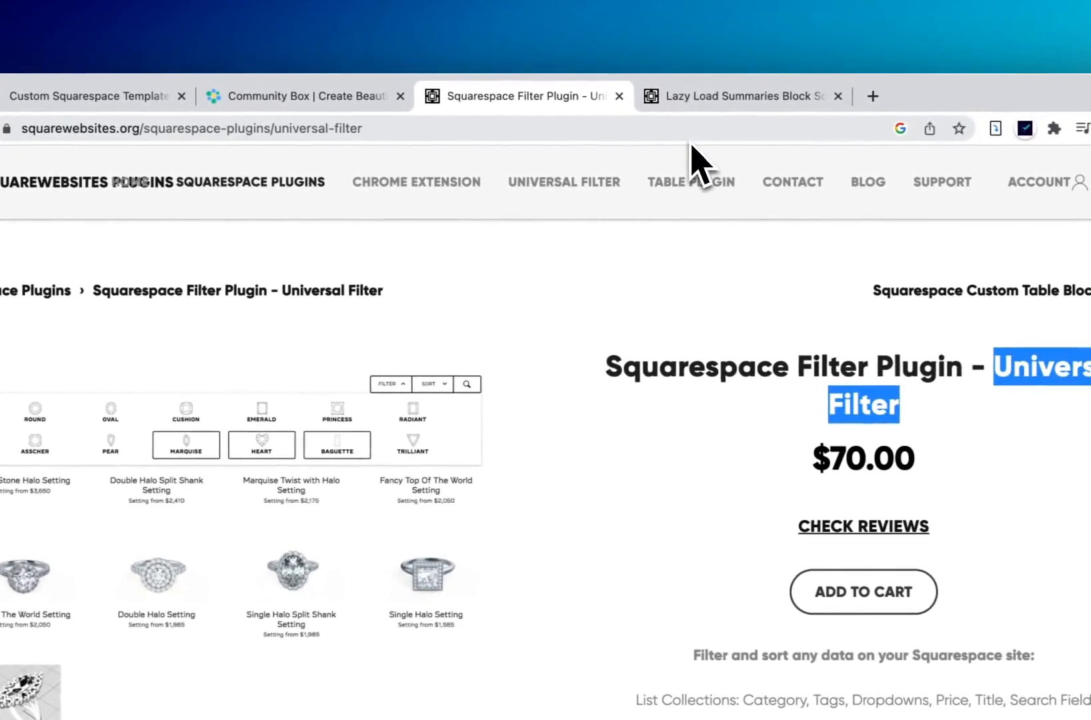
left_click(742, 96)
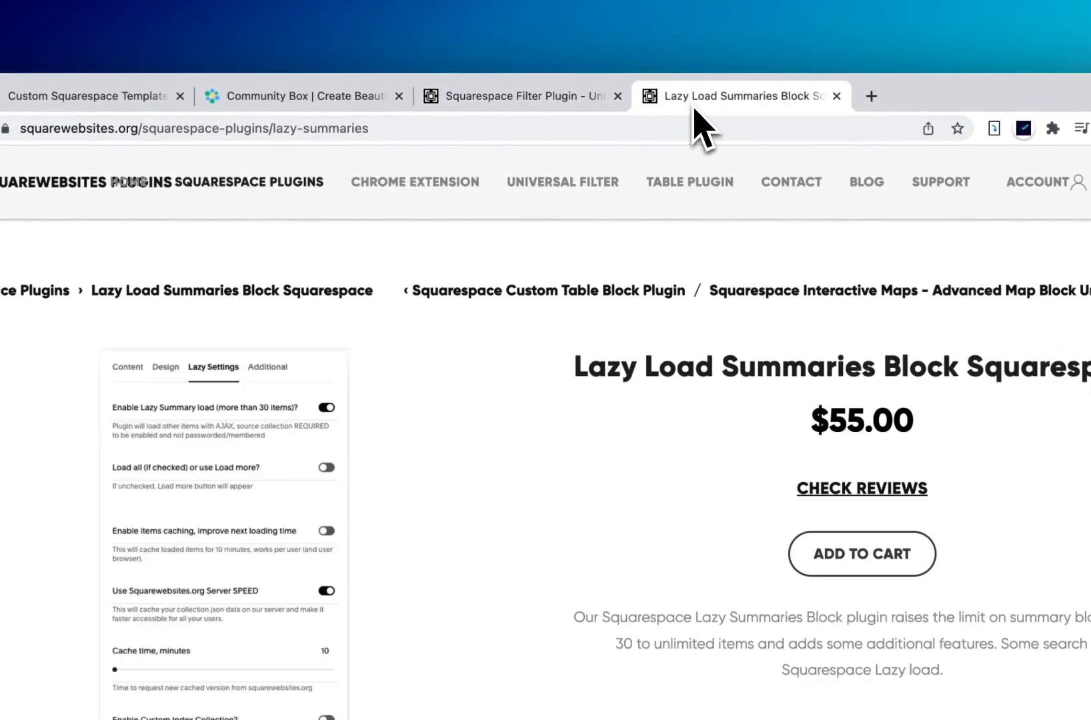
mouse_move(596, 418)
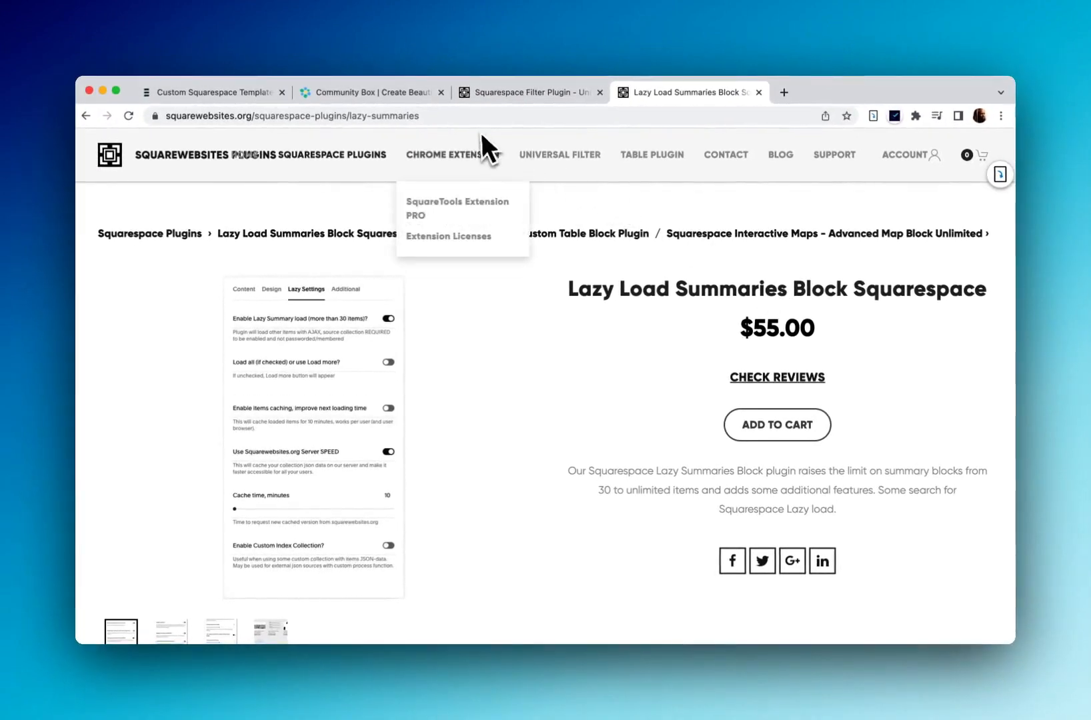
Return to the template directory and inspect its Platform dropdown and keyword search field
left_click(212, 92)
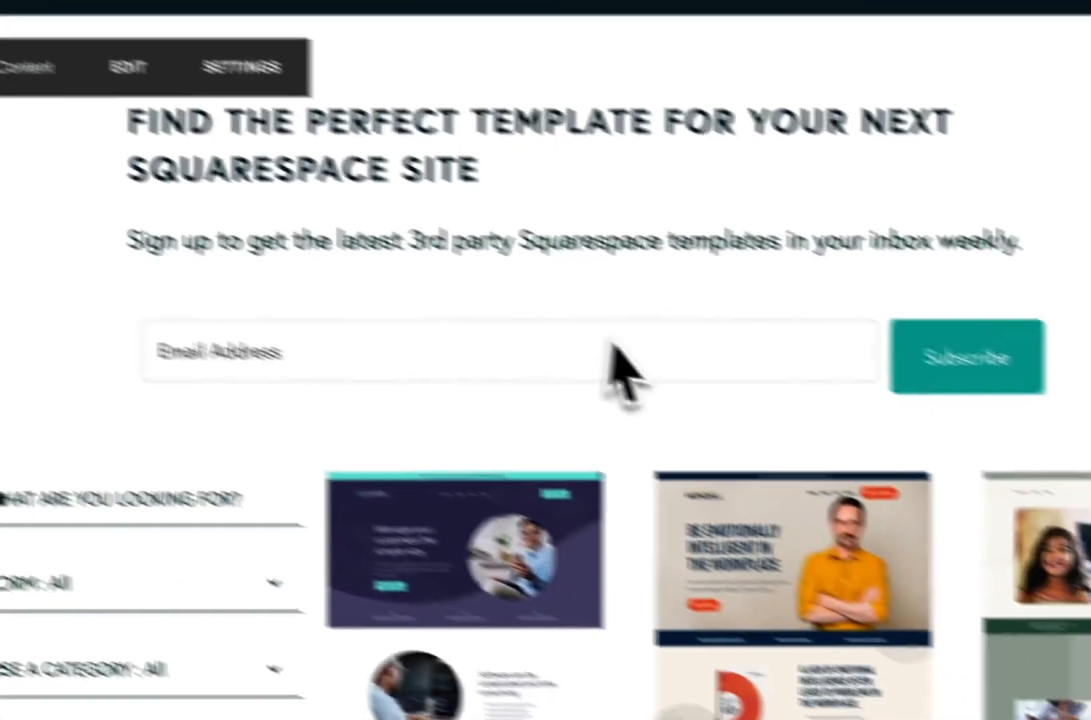
scroll("down", 3)
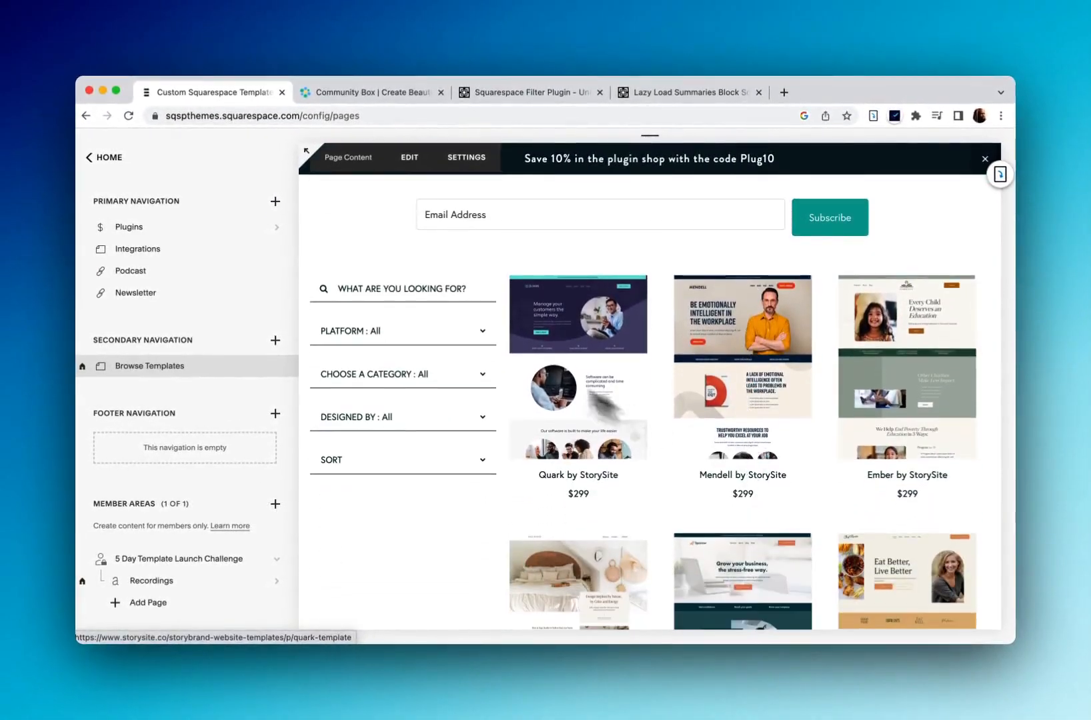
left_click(403, 331)
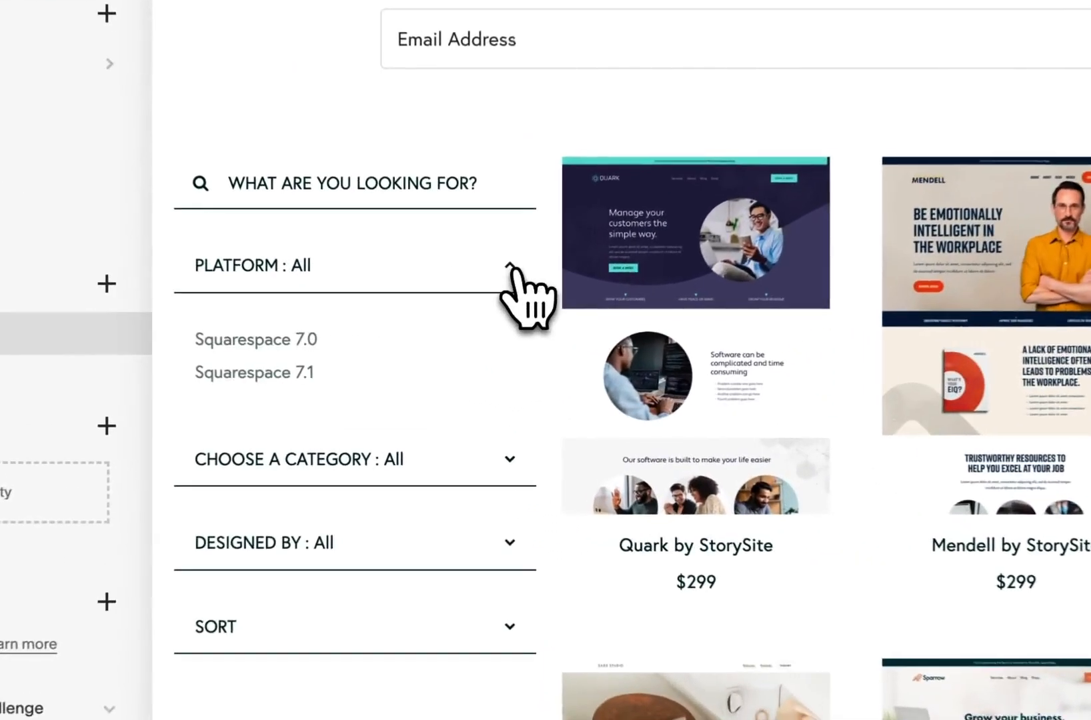
left_click(355, 266)
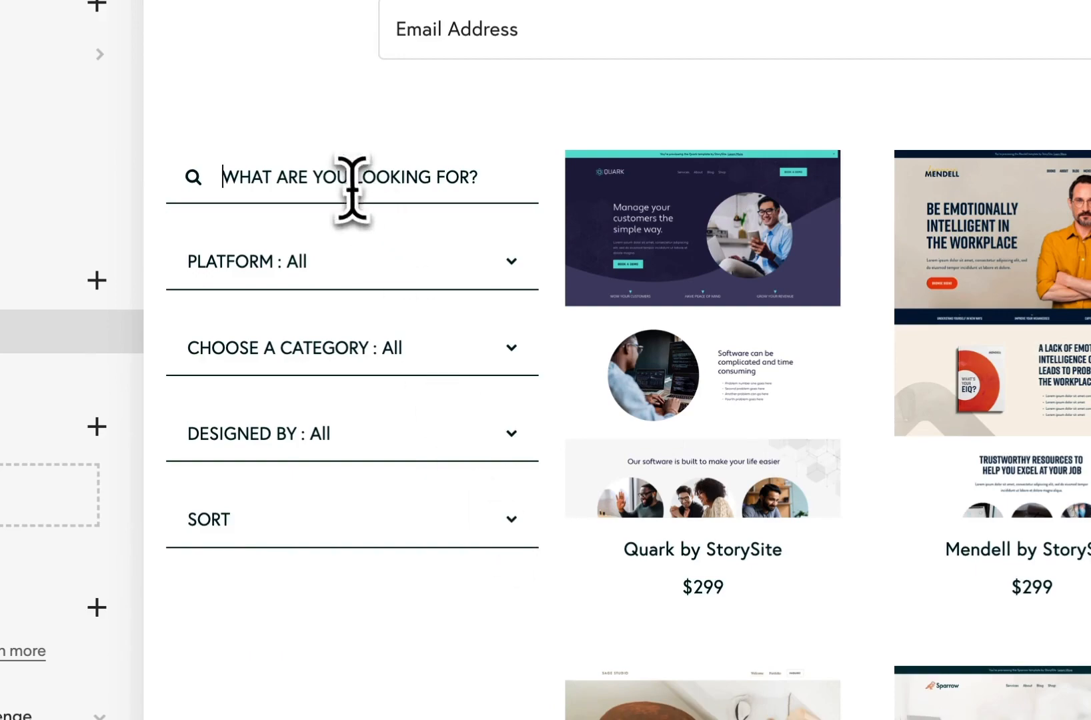
Scroll through the template grid to review the listed templates
scroll("up", 3)
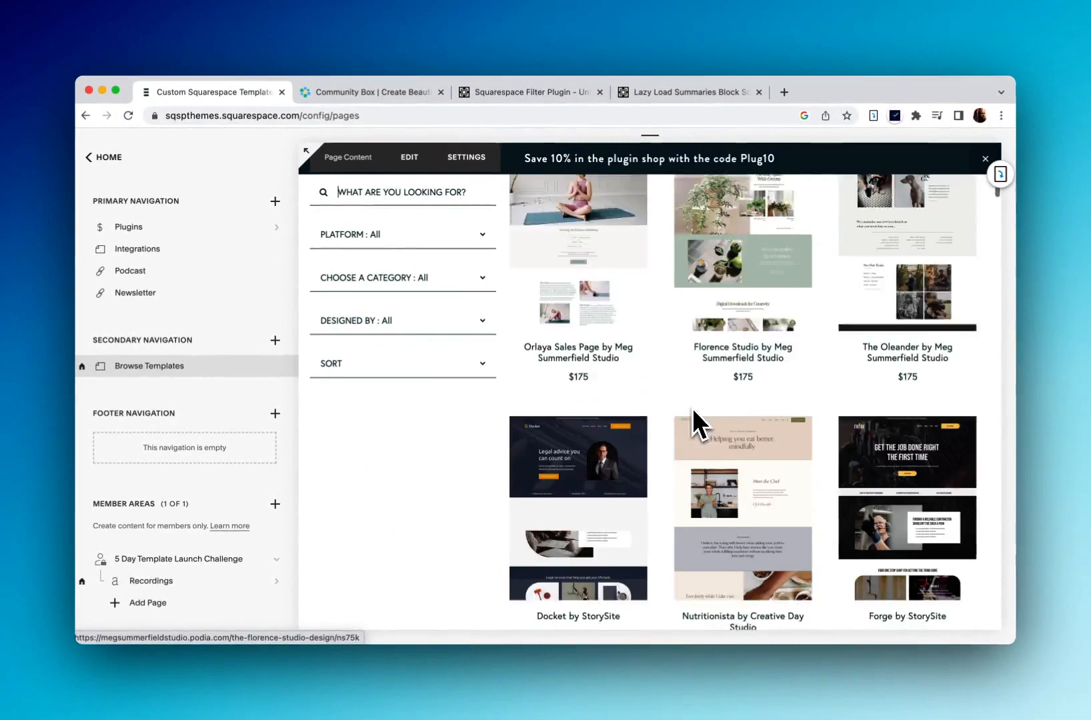
scroll("down", 3)
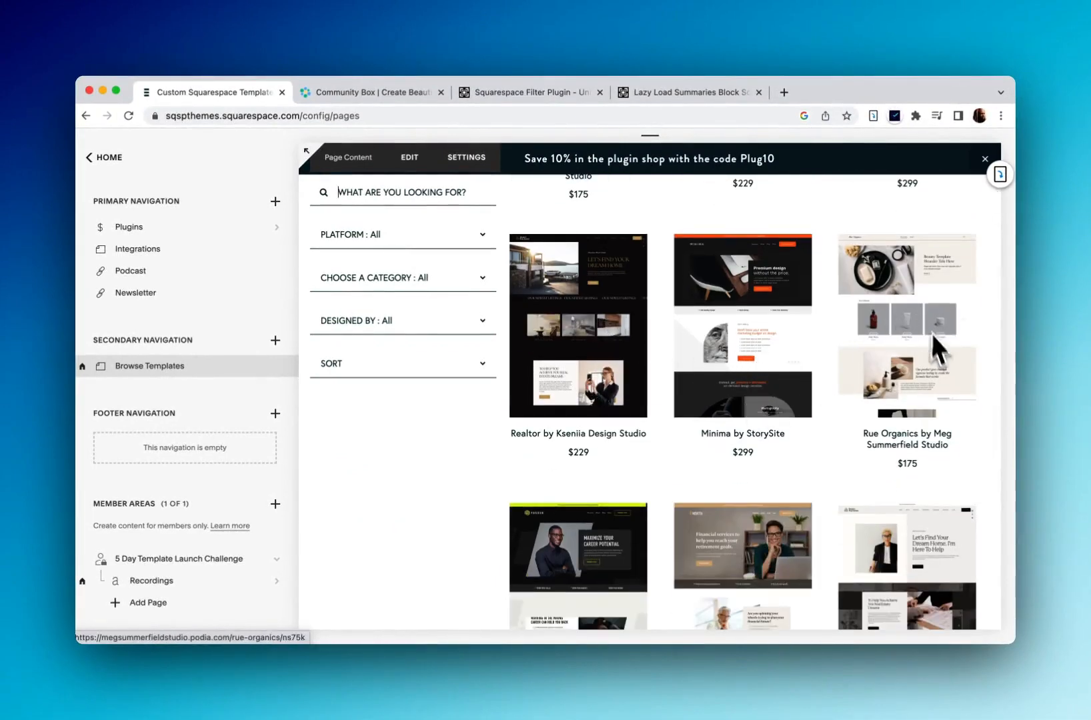
scroll("down", 3)
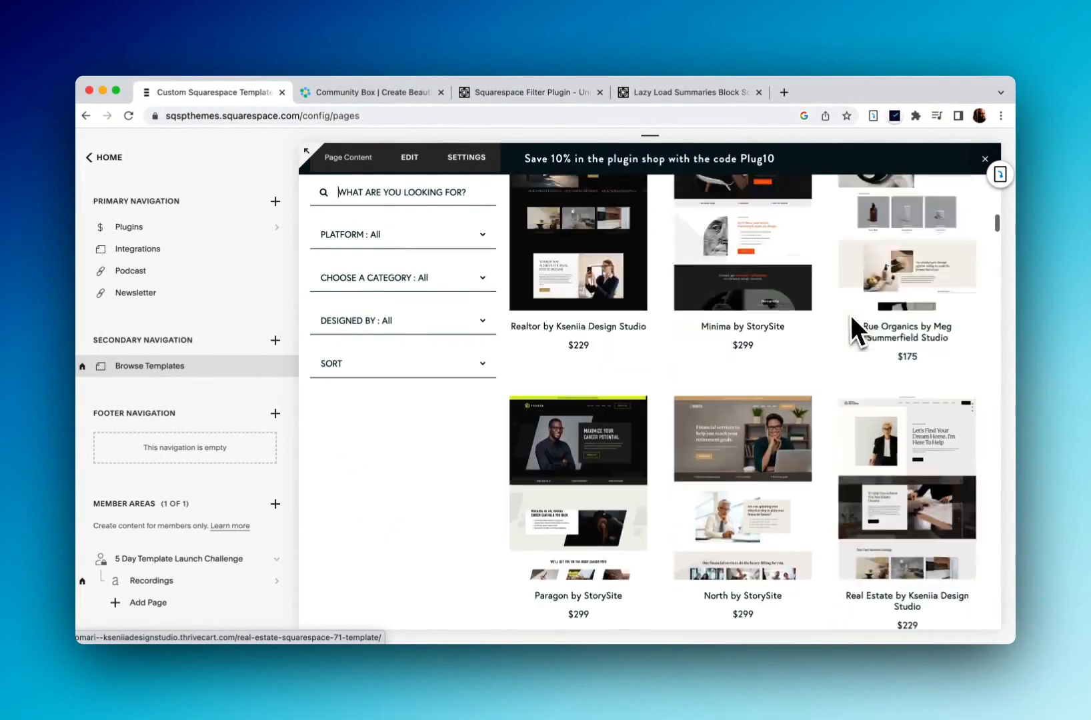
scroll("up", 3)
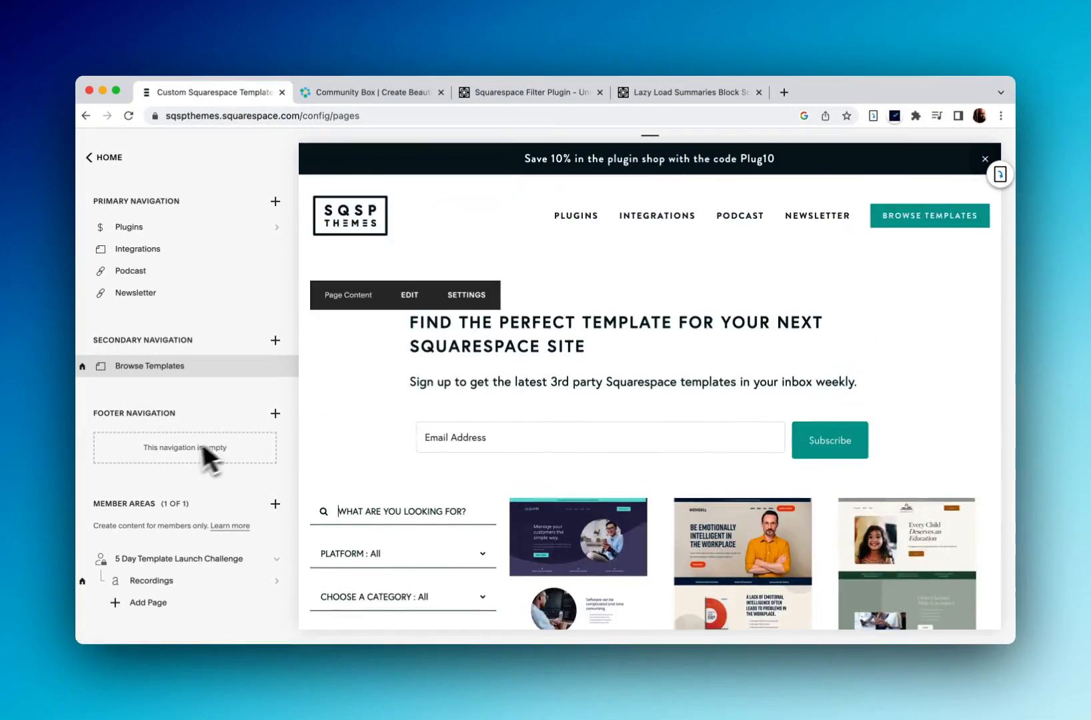
scroll("down", 3)
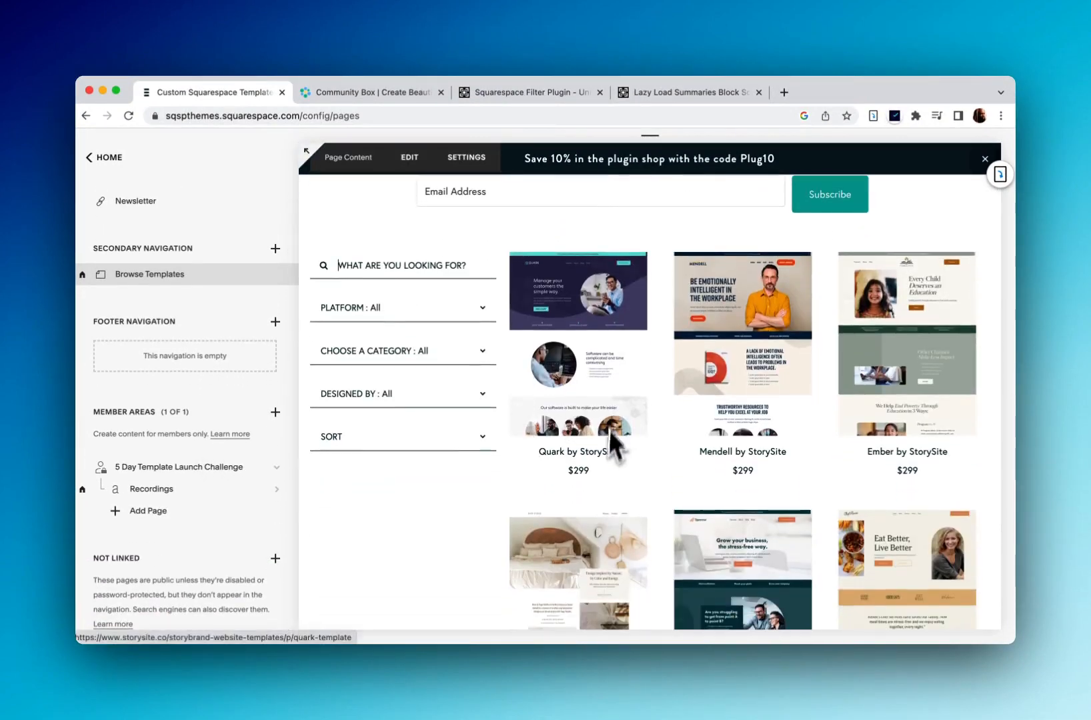
scroll("down", 3)
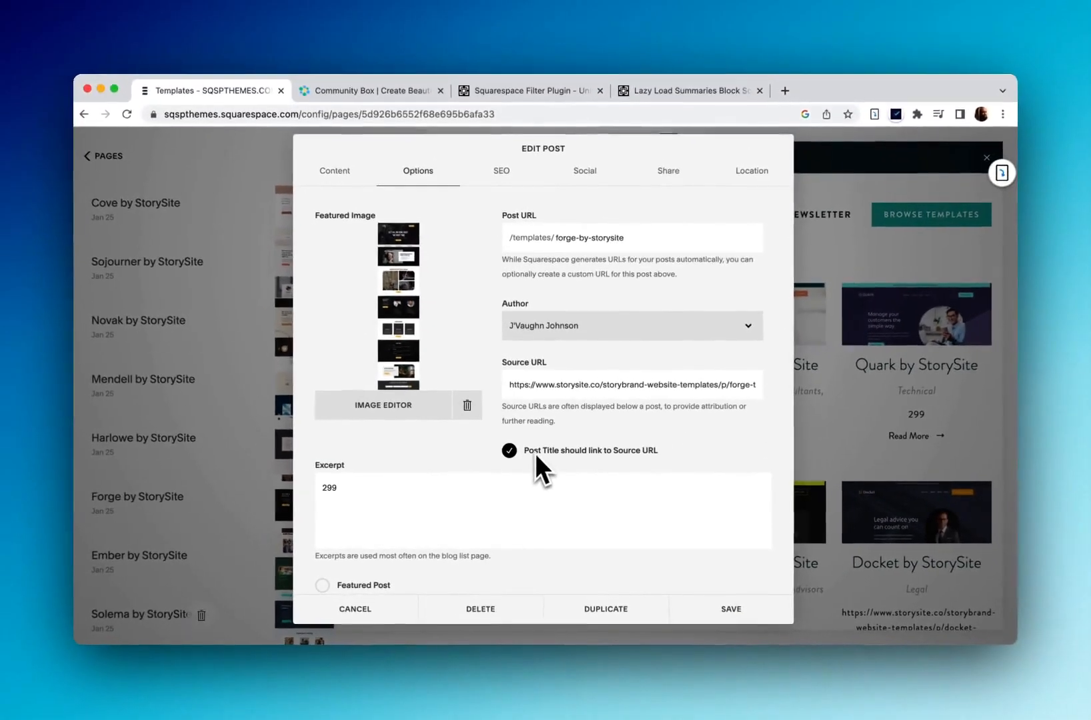
mouse_move(648, 474)
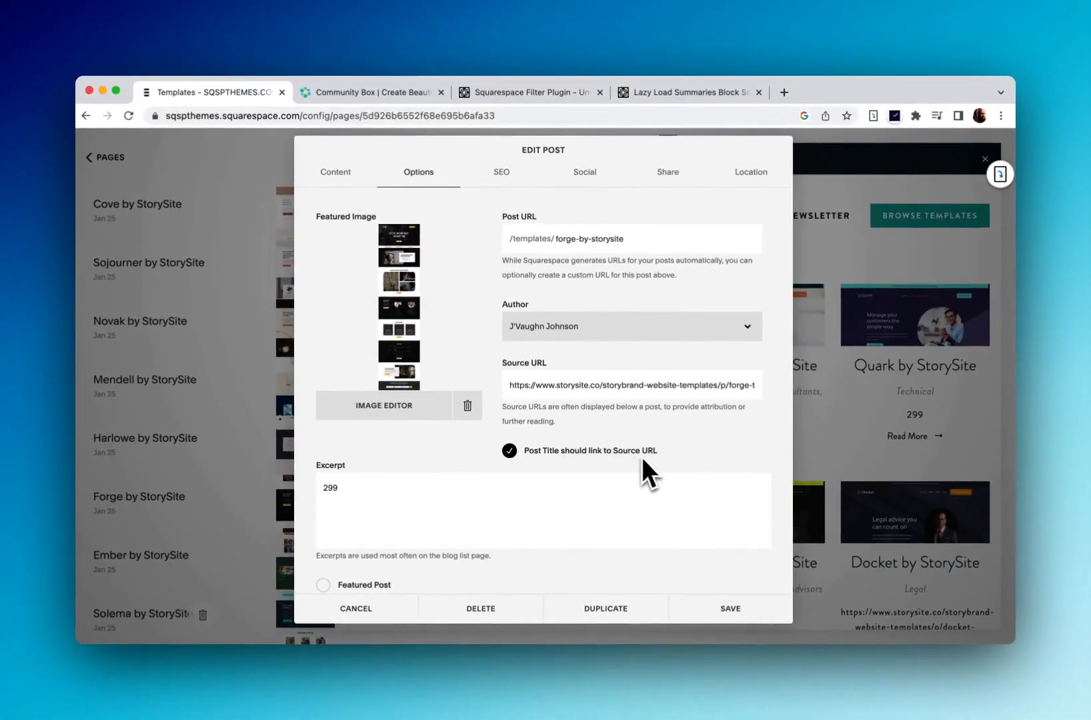
mouse_move(414, 526)
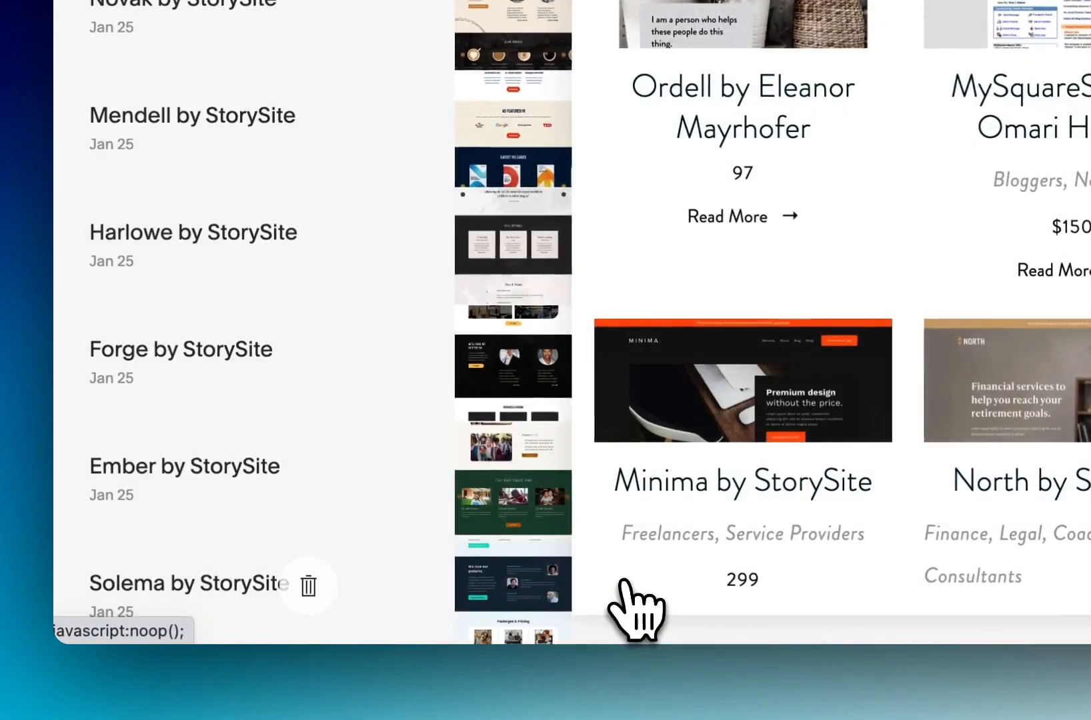
scroll("up", 3)
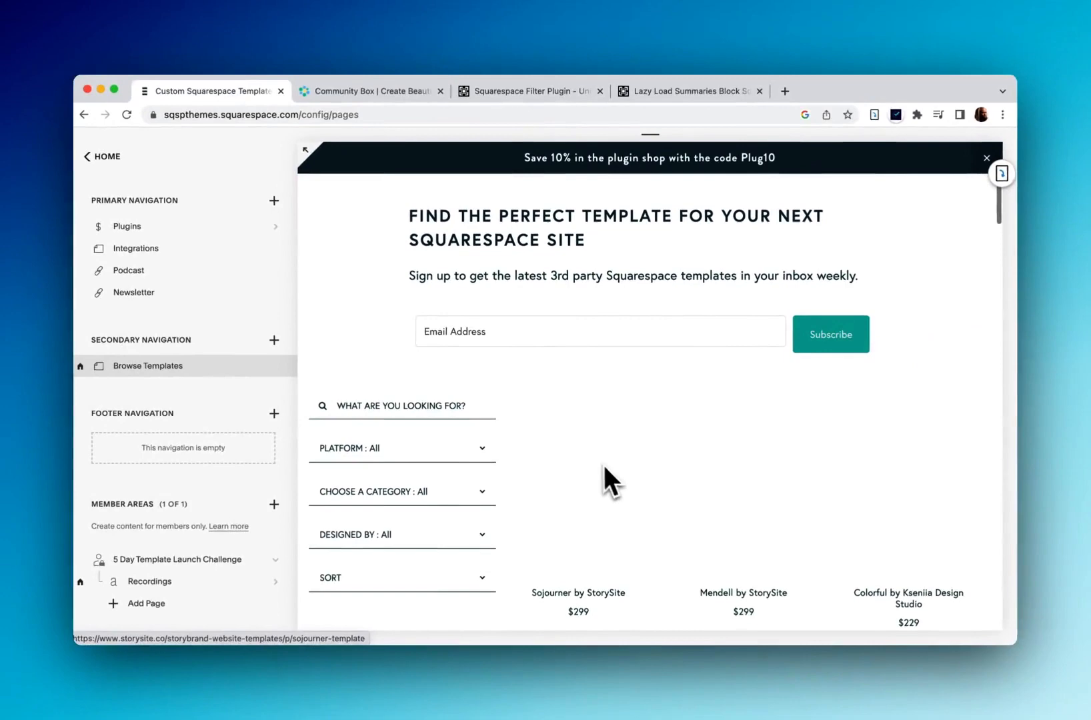
mouse_move(390, 289)
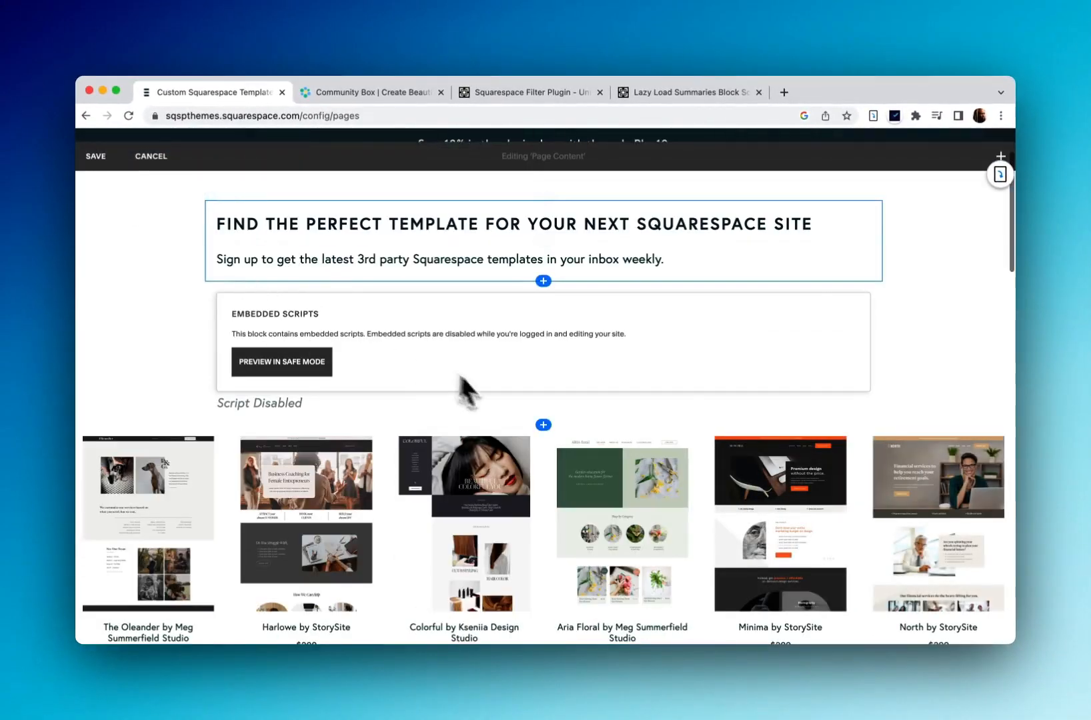
scroll("down", 3)
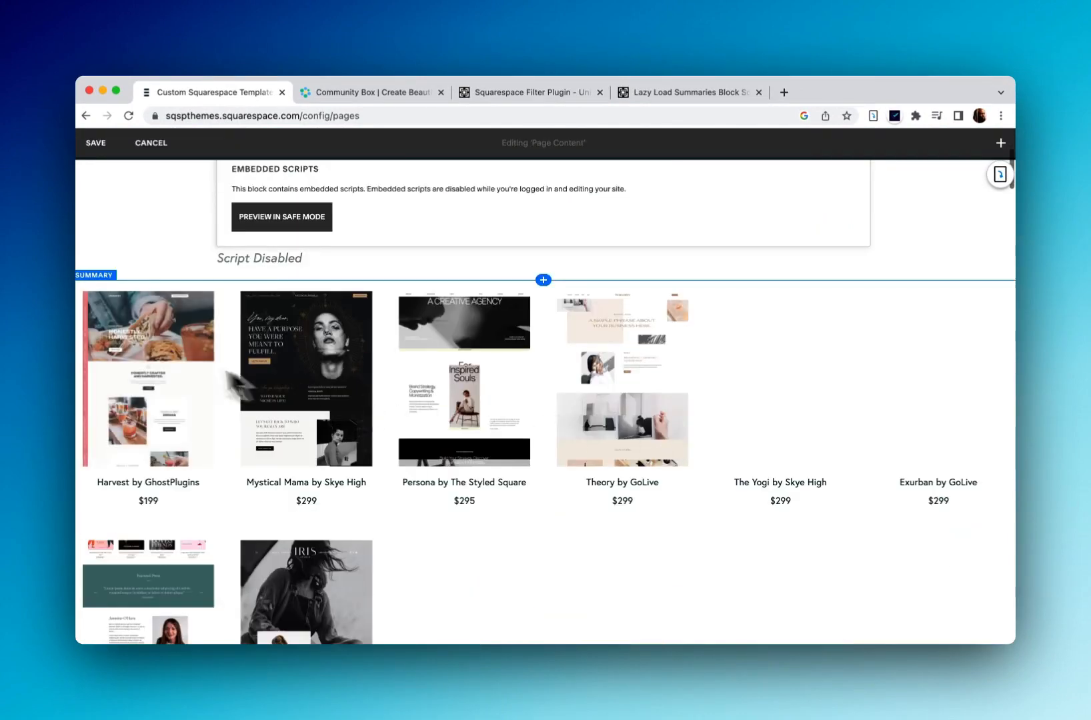
scroll("down", 3)
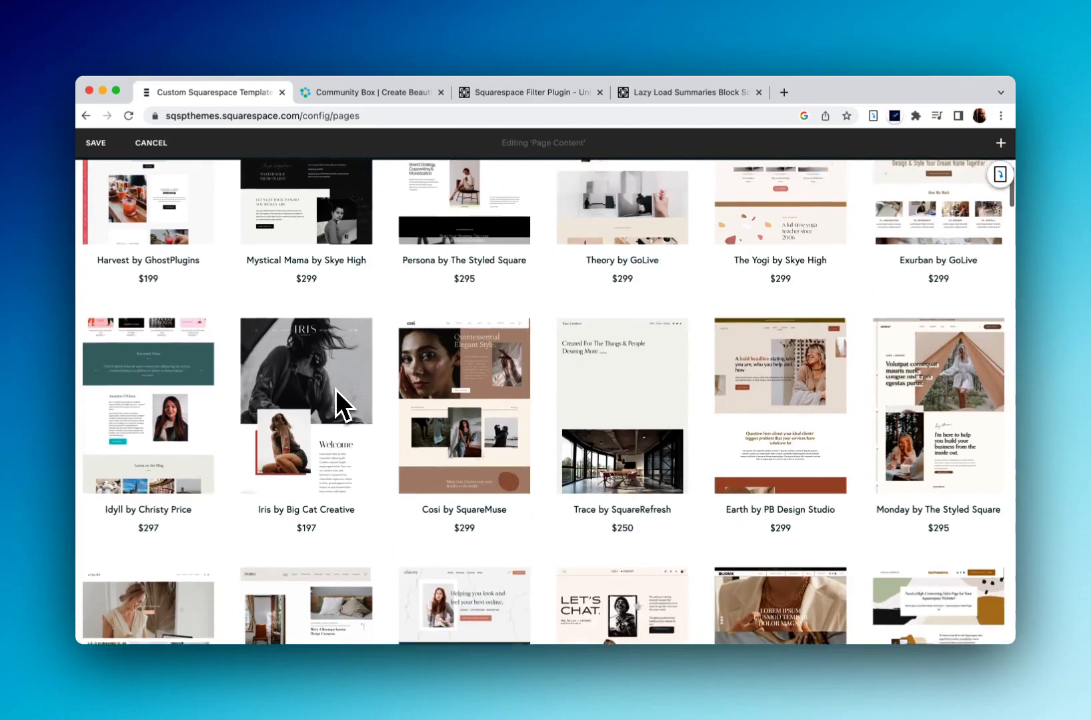
scroll("up", 3)
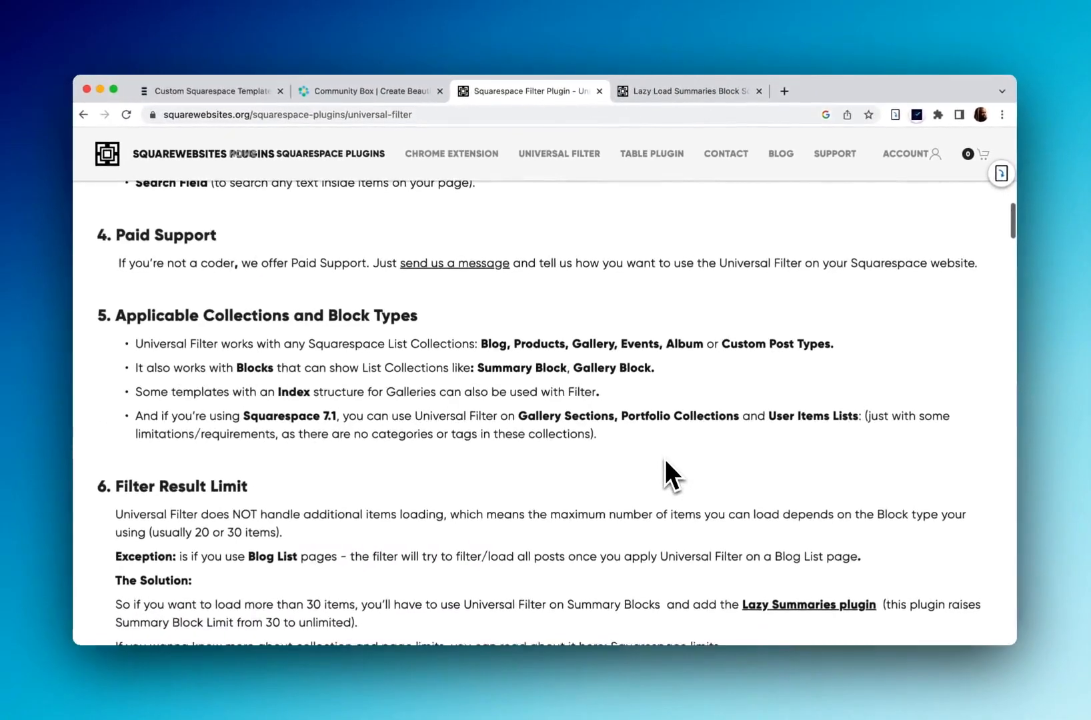
Scroll through the Universal Filter page's documentation and examples, back toward the $70.00 top
scroll("down", 3)
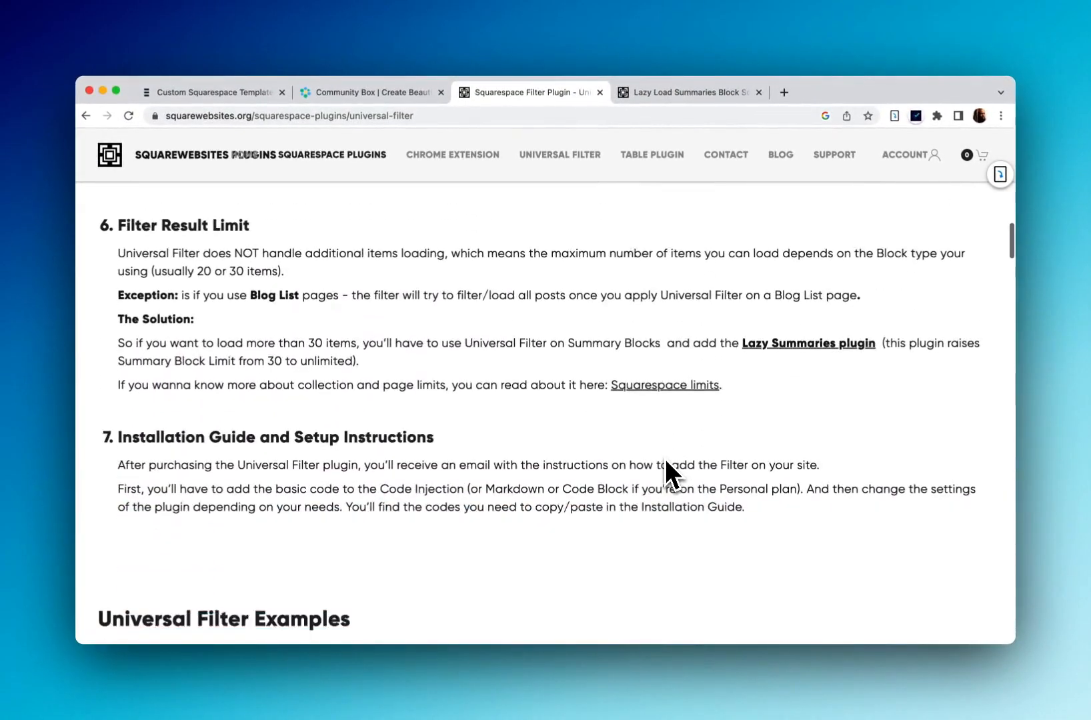
scroll("down", 3)
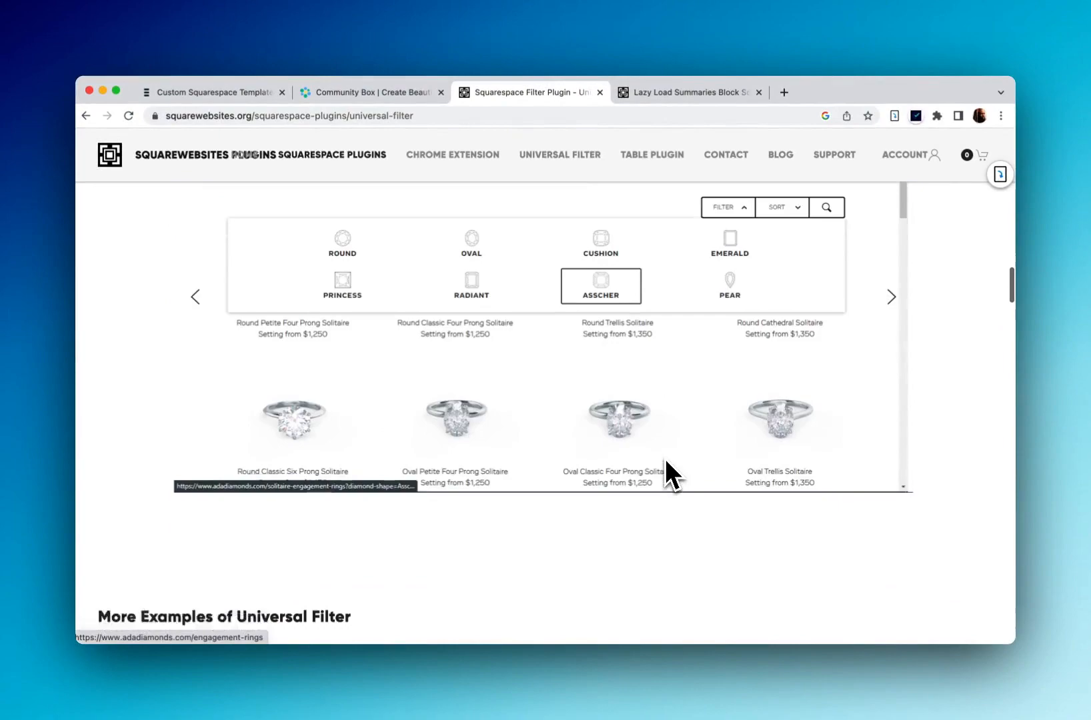
scroll("down", 3)
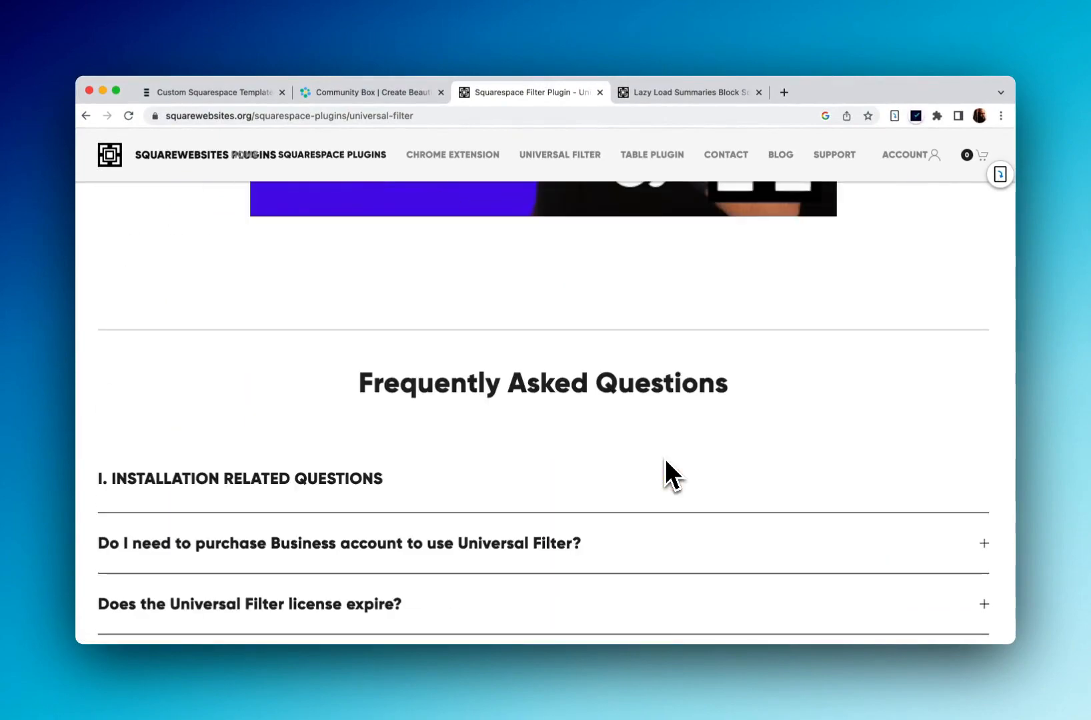
scroll("up", 3)
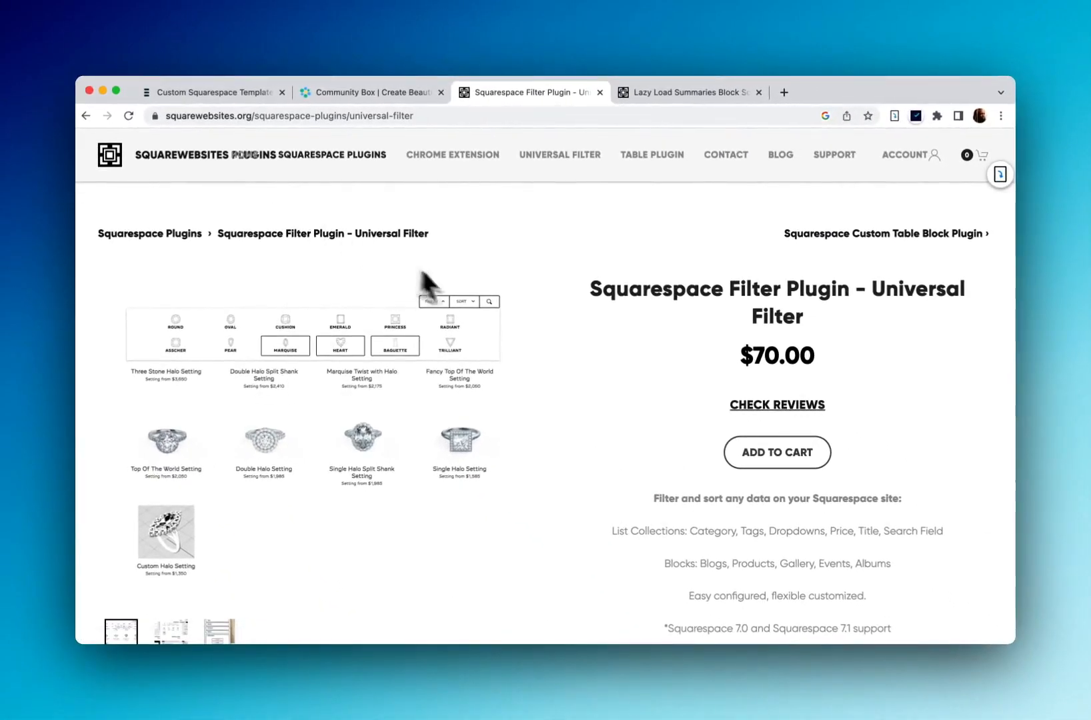
mouse_move(481, 269)
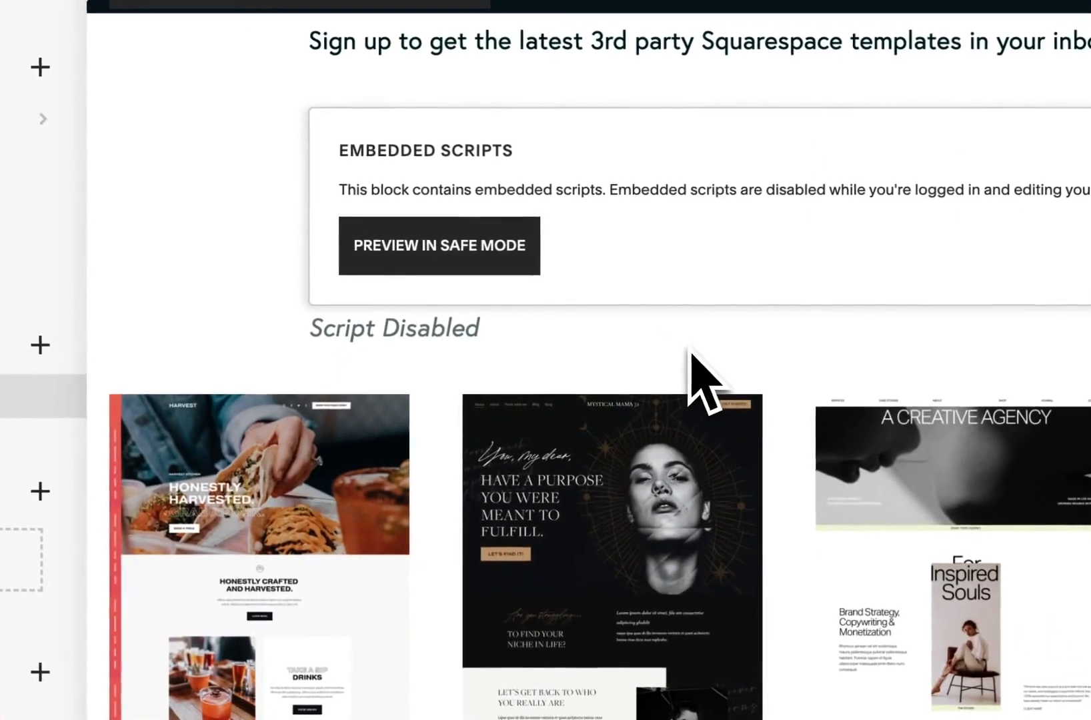
Cancel page editing without saving and return to the Browse Templates page overview
scroll("up", 3)
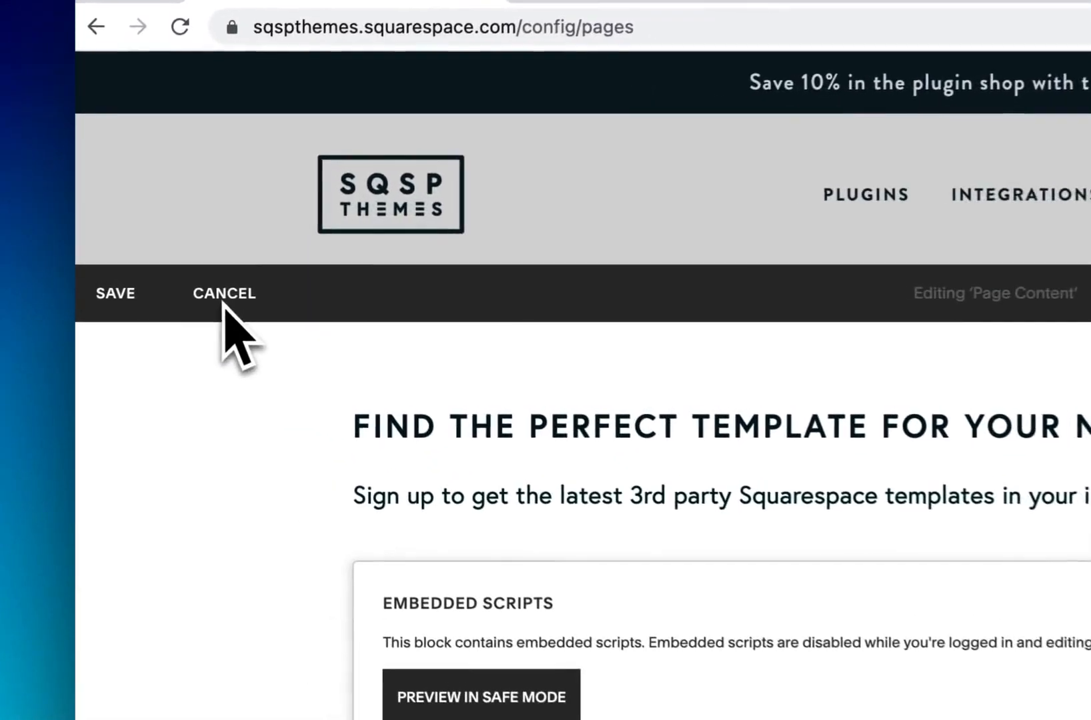
left_click(224, 293)
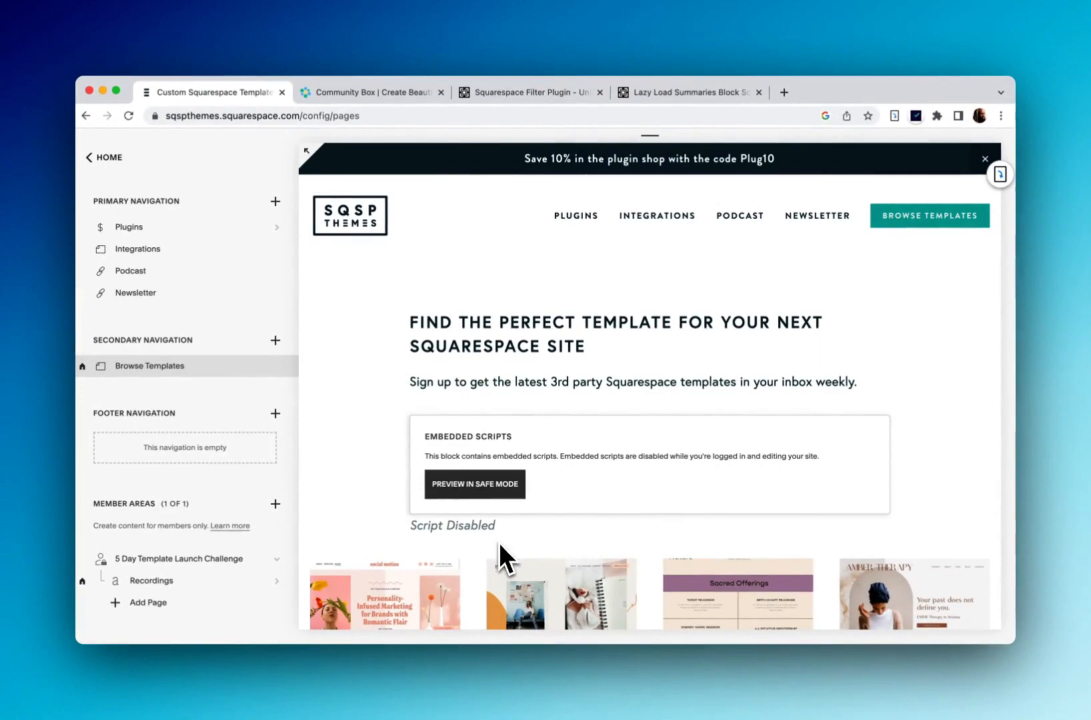
scroll("down", 3)
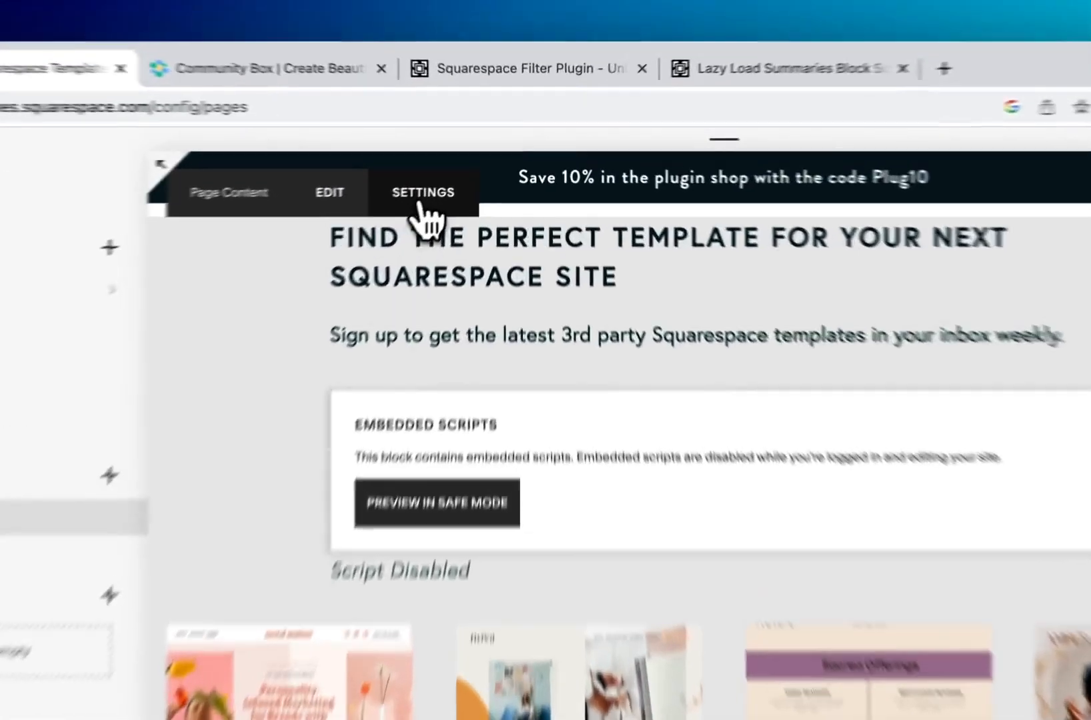
Open the Browse Templates page settings and show its Advanced code injection
left_click(422, 192)
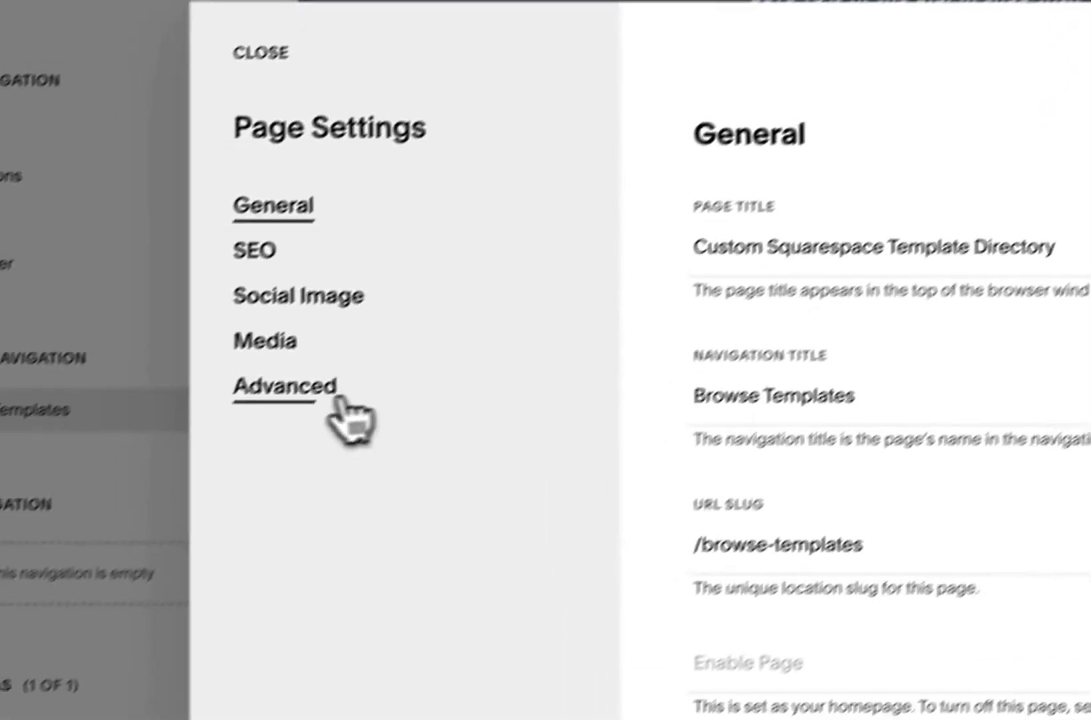
left_click(284, 386)
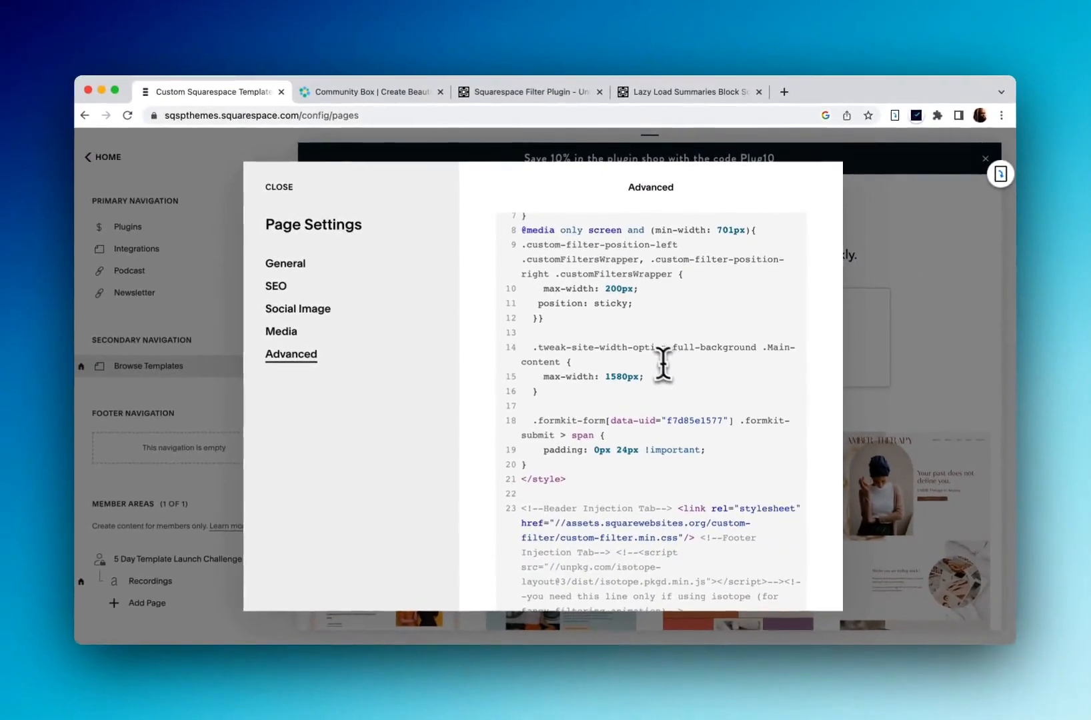
scroll("down", 3)
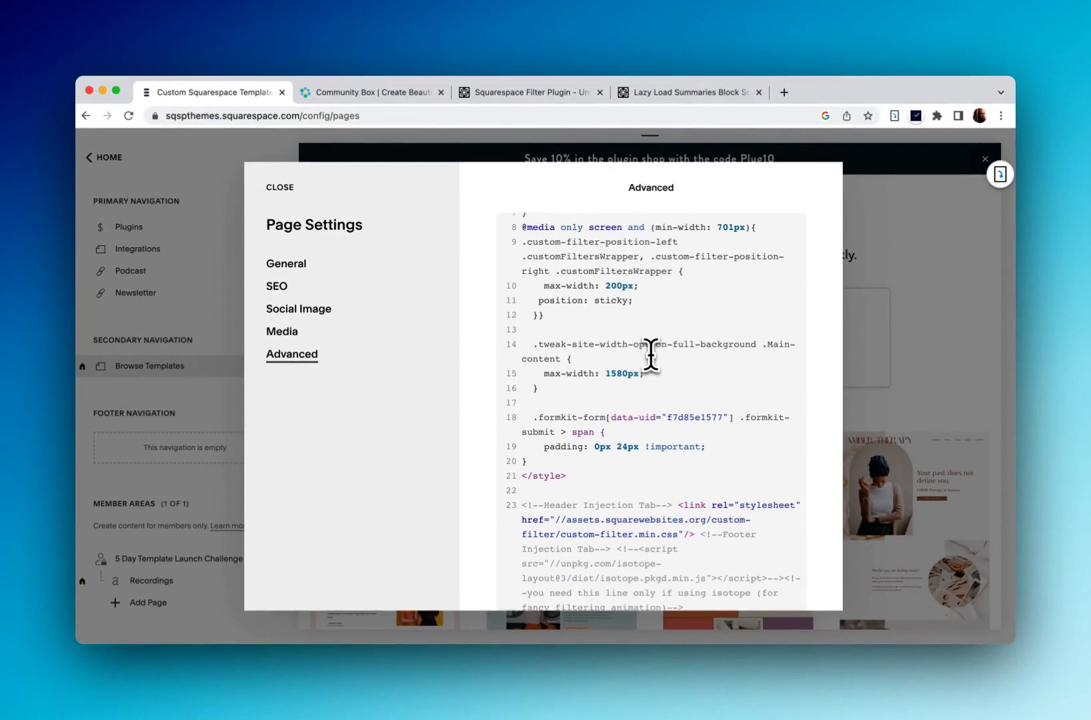
scroll("down", 3)
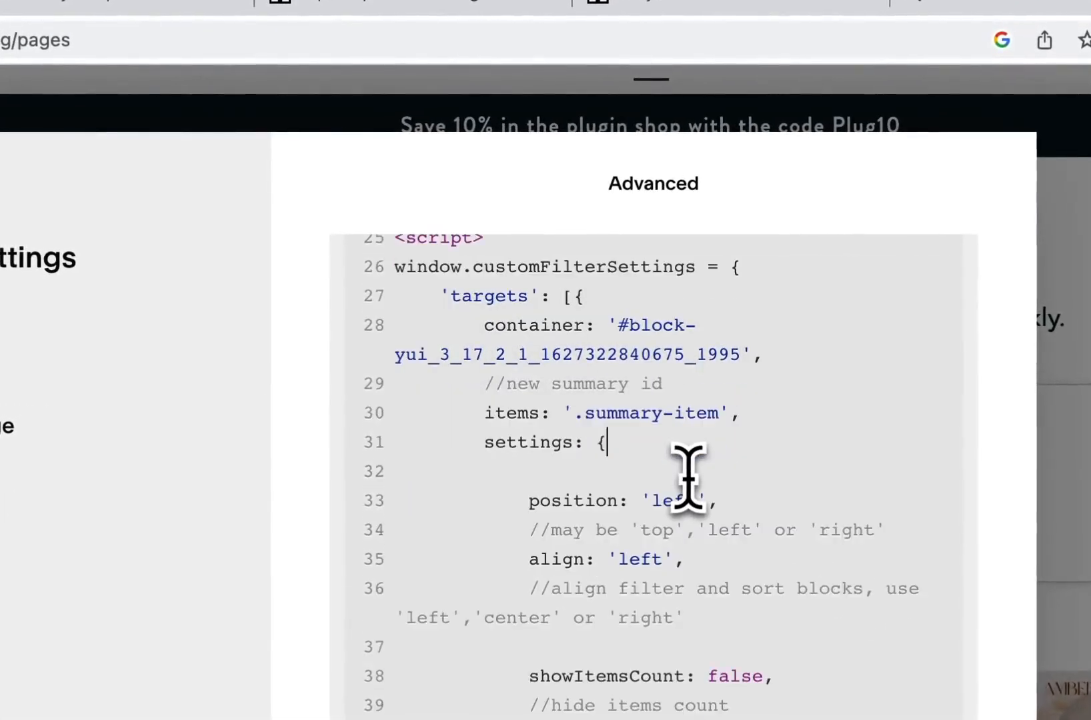
Scroll the custom script to the customFilterSettings options with position and alignment 'left'
scroll("down", 3)
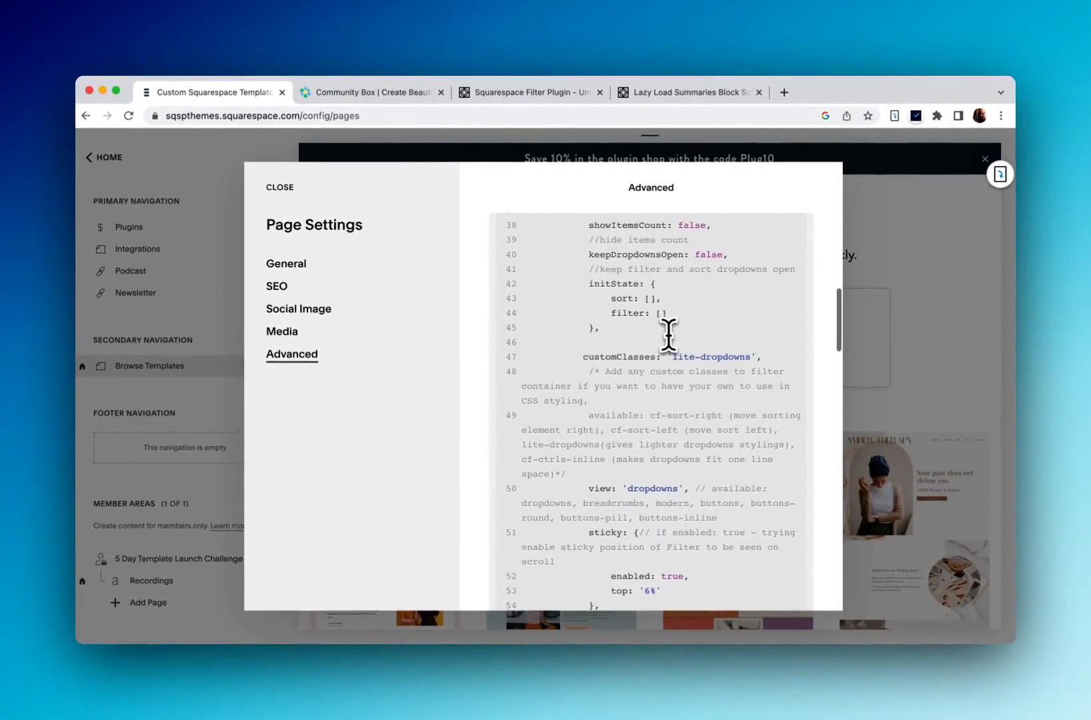
scroll("up", 3)
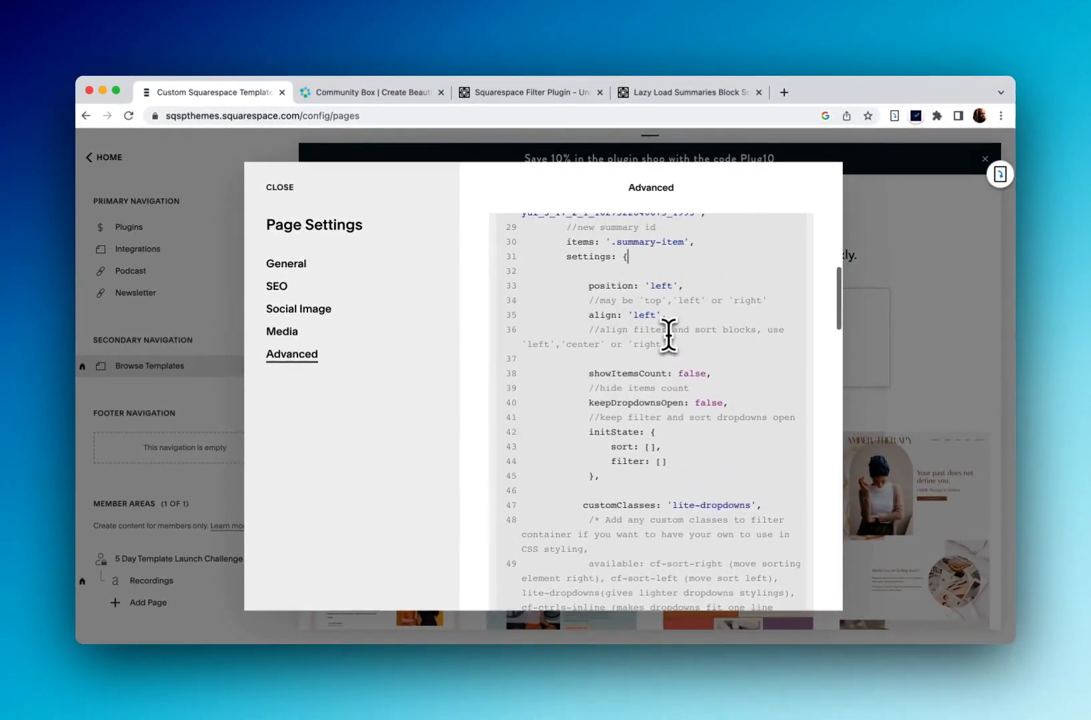
scroll("up", 3)
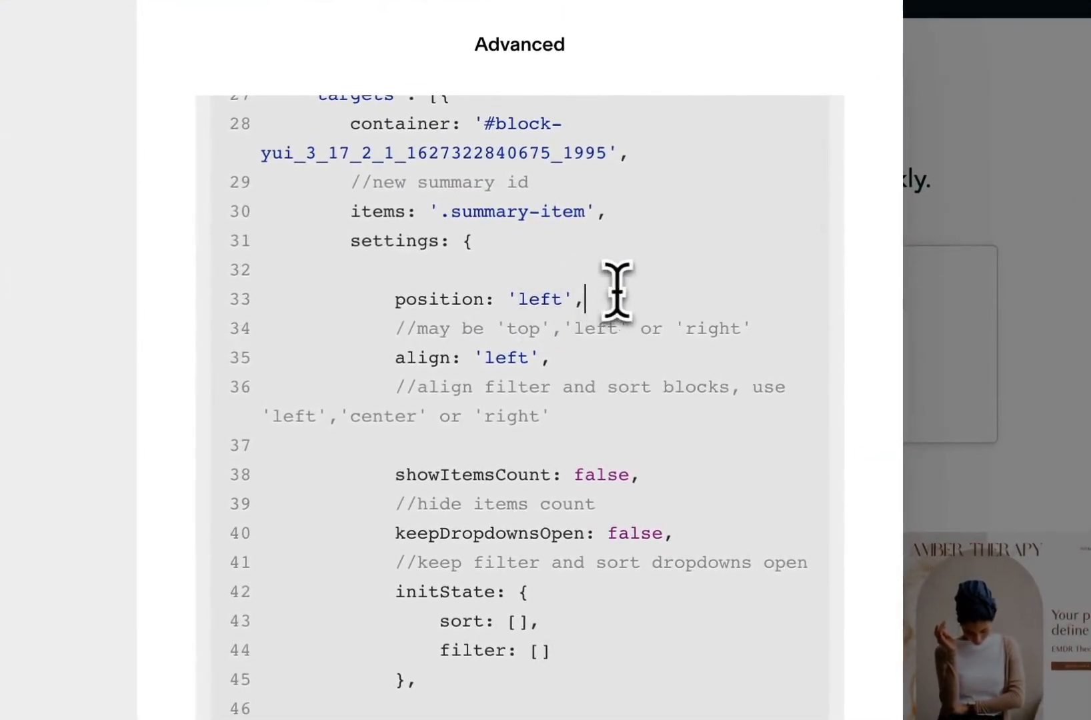
mouse_move(532, 341)
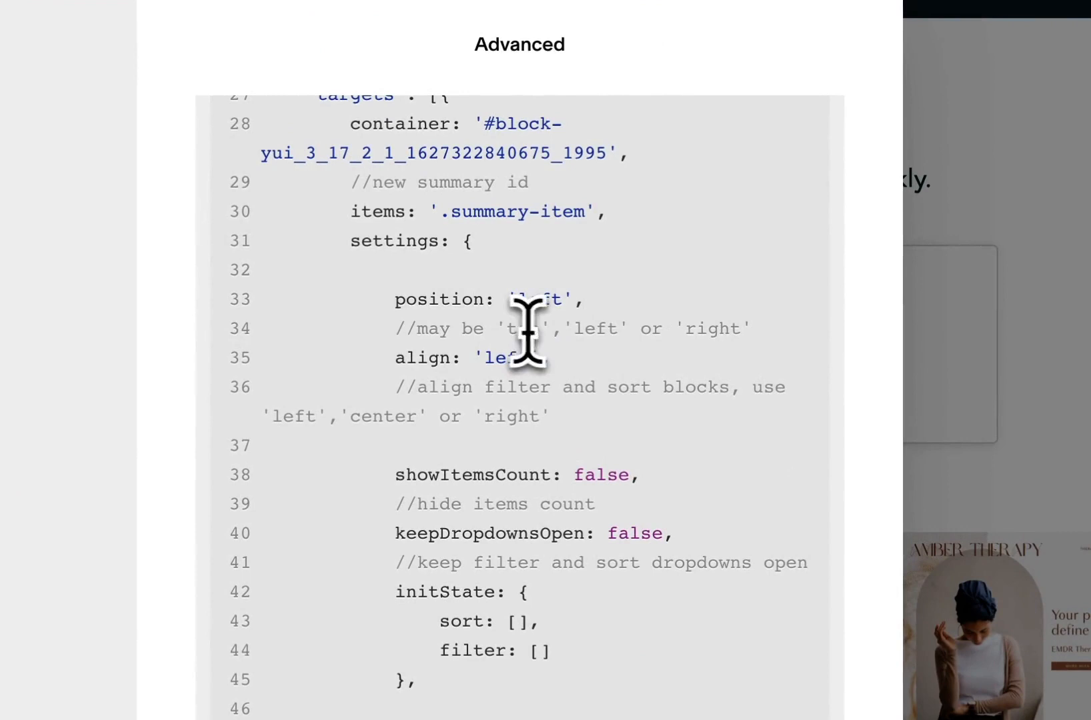
scroll("down", 3)
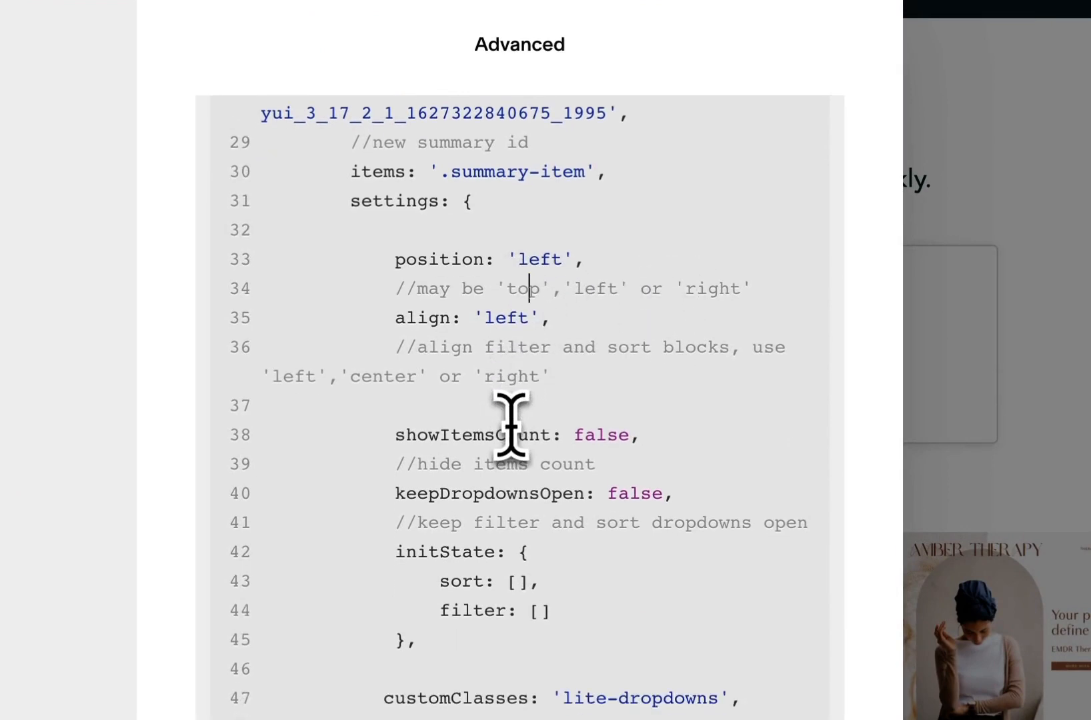
mouse_move(487, 330)
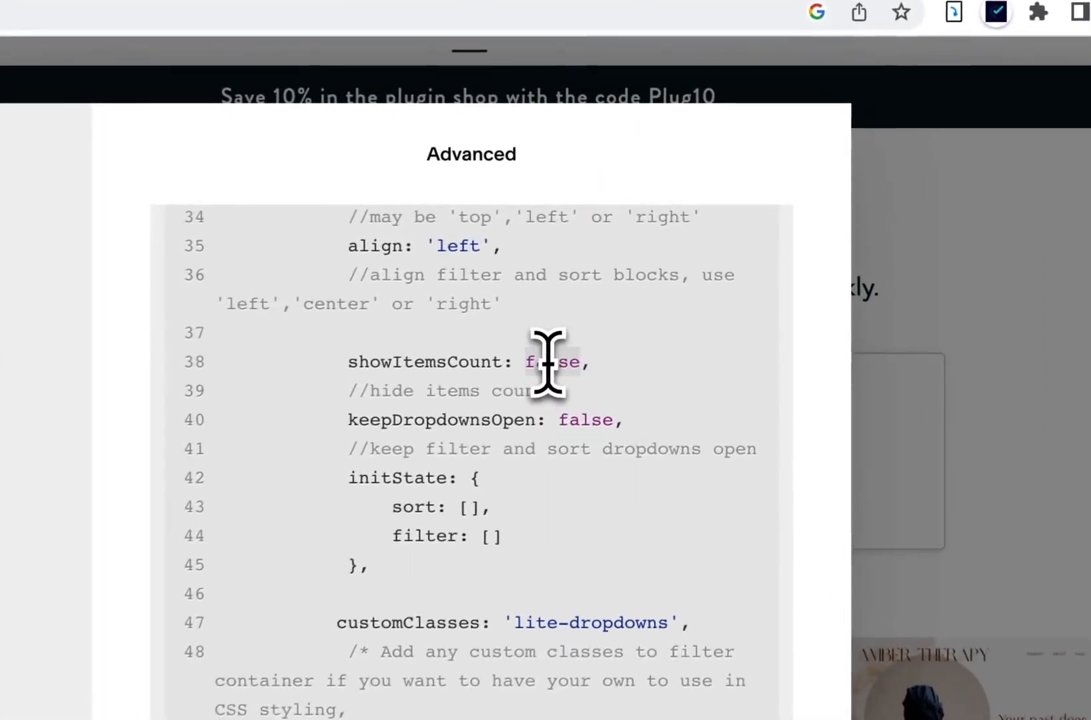
type("true")
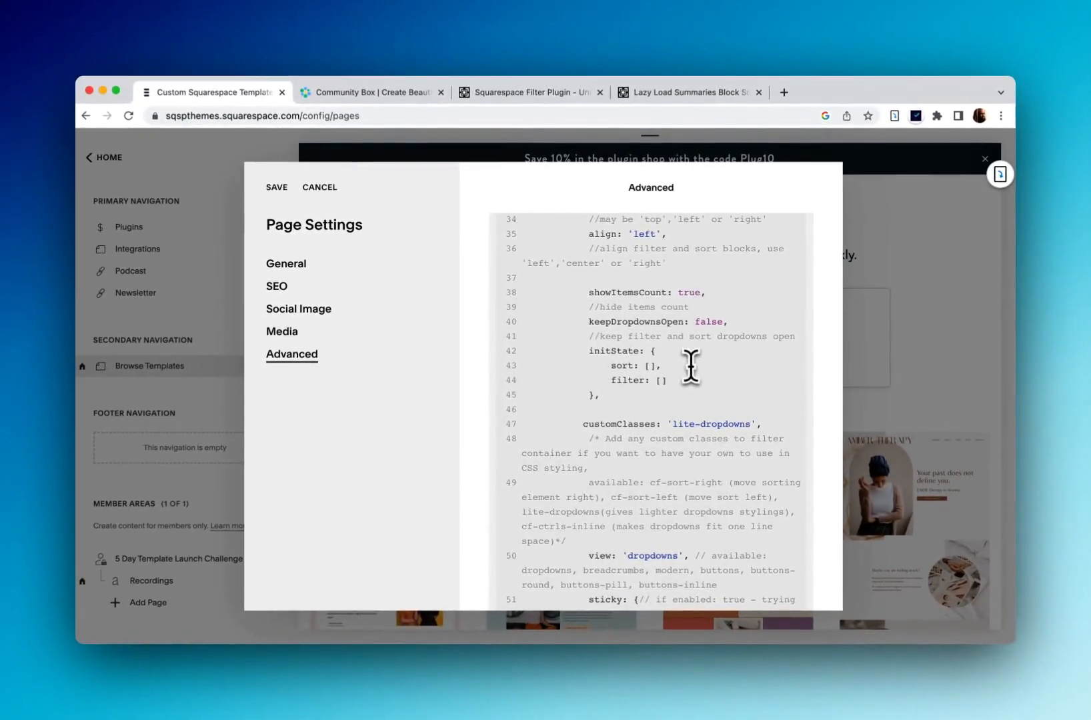
mouse_move(714, 351)
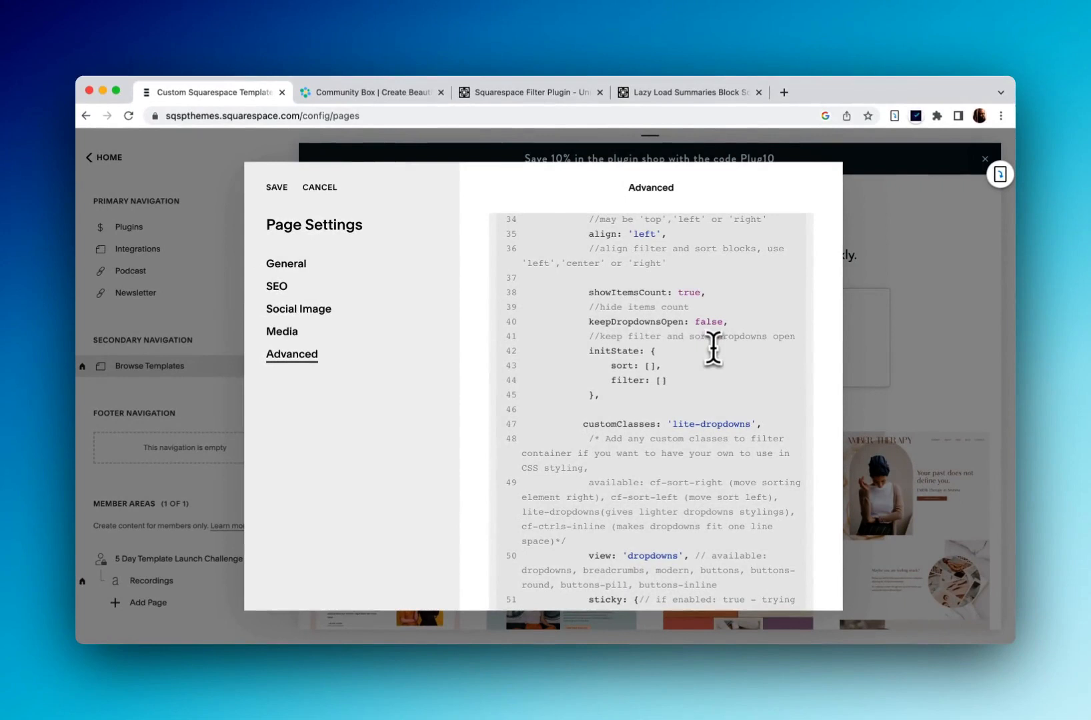
scroll("down", 3)
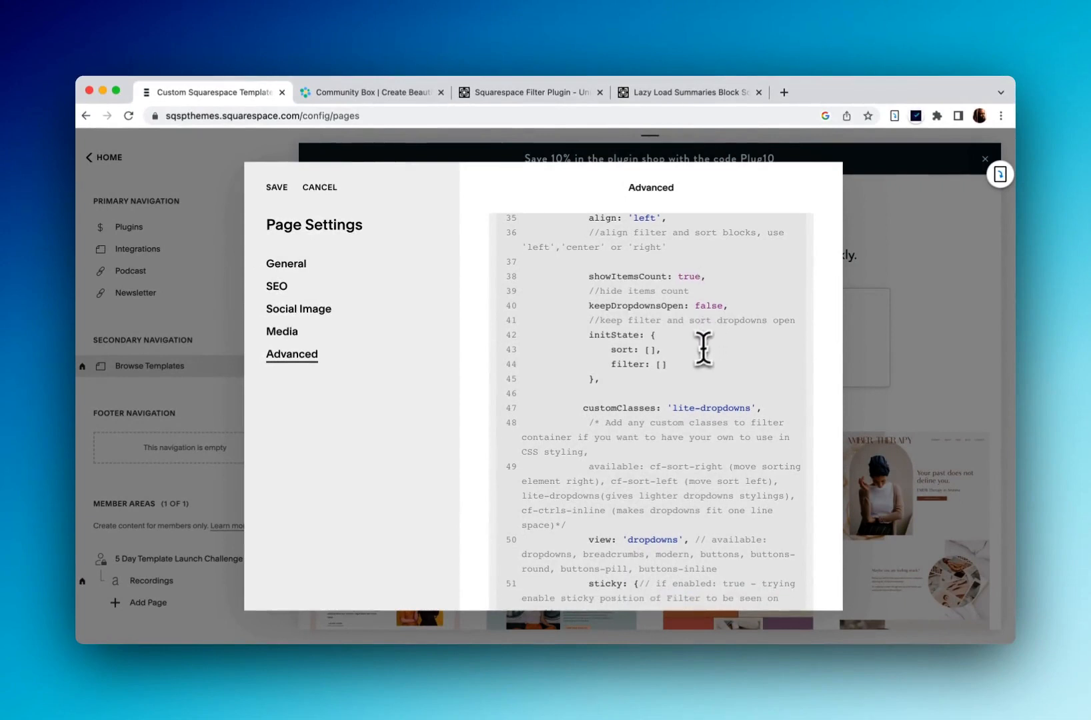
mouse_move(647, 351)
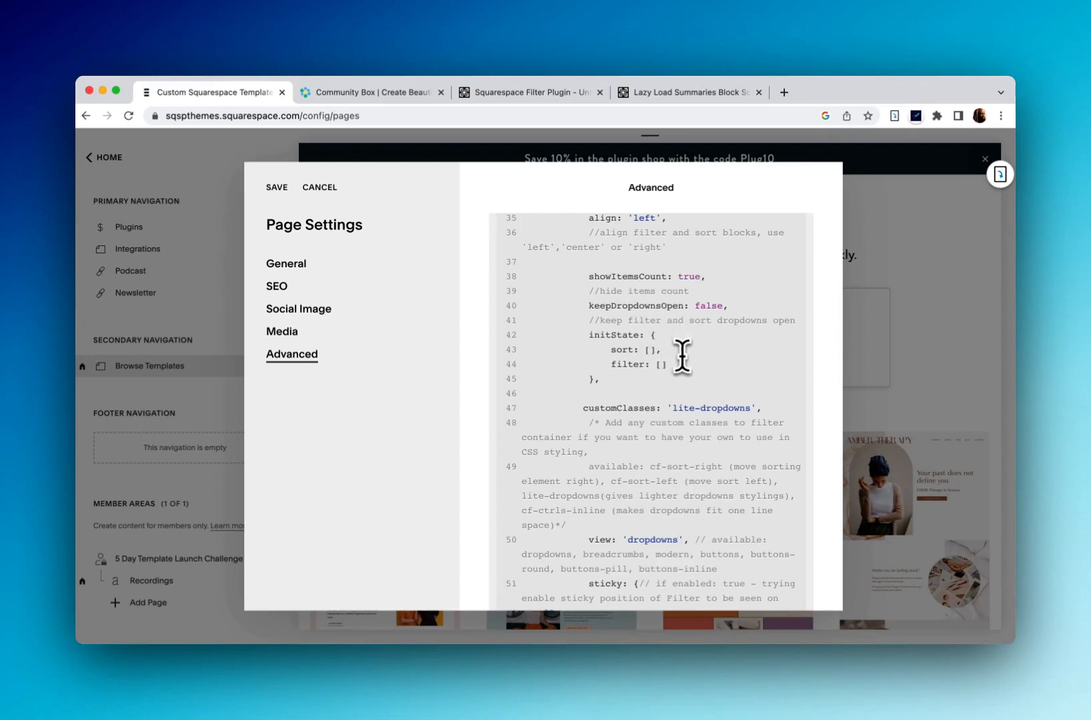
scroll("down", 3)
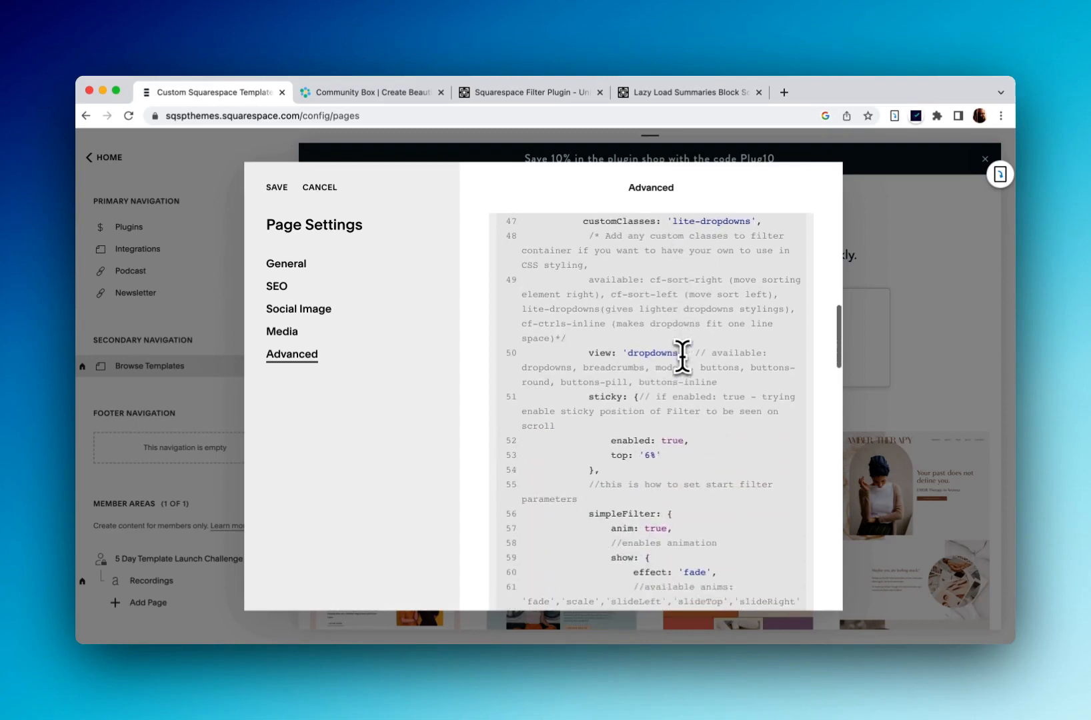
scroll("down", 3)
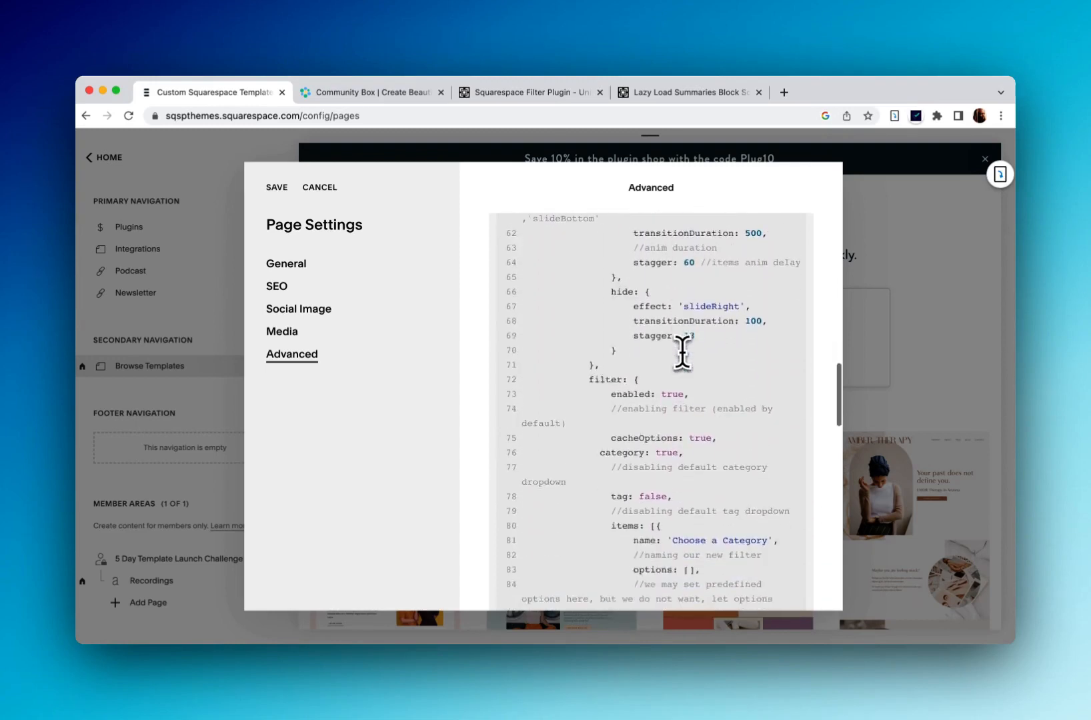
scroll("down", 3)
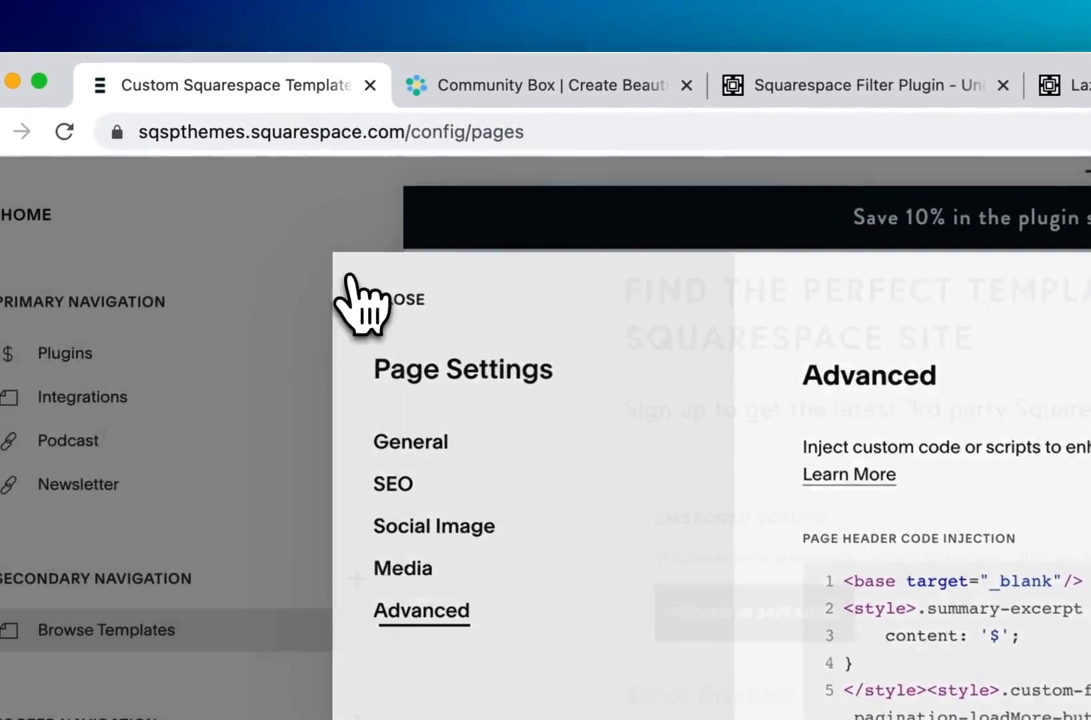
Close Page Settings and scroll down the live template grid
left_click(404, 299)
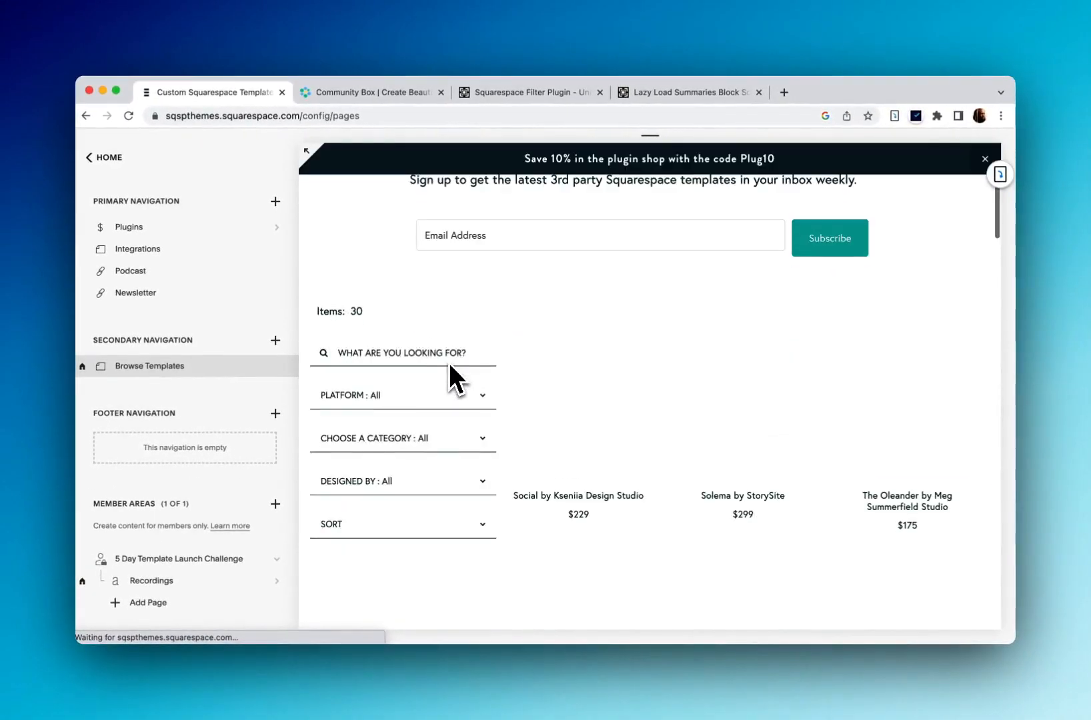
mouse_move(372, 324)
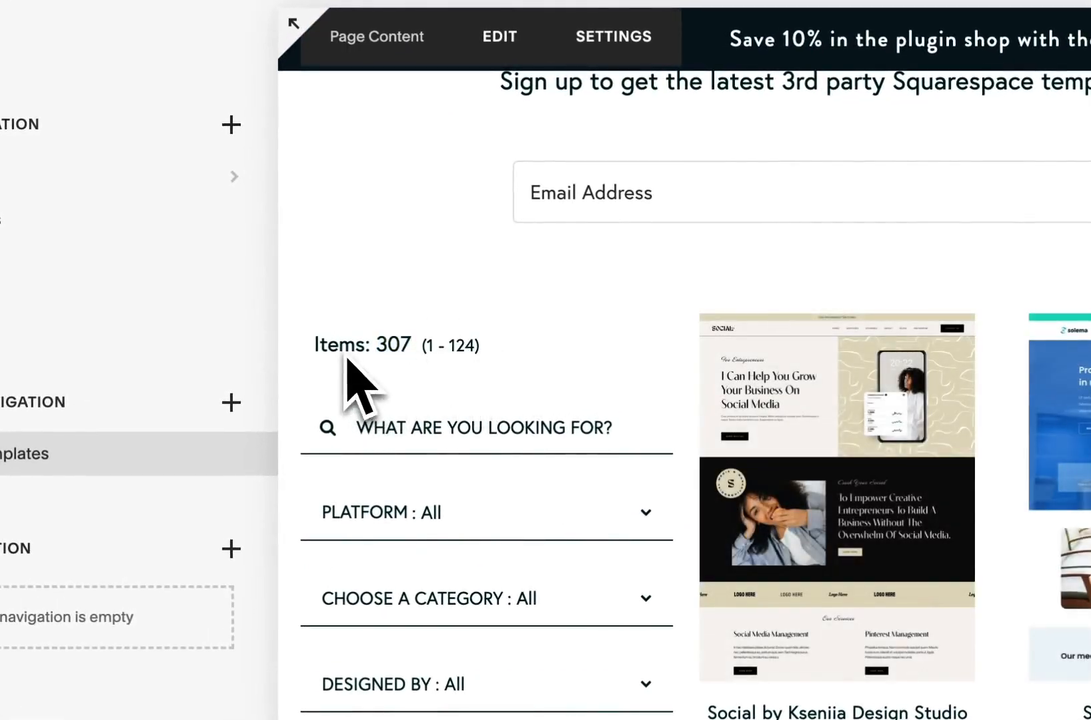
mouse_move(519, 394)
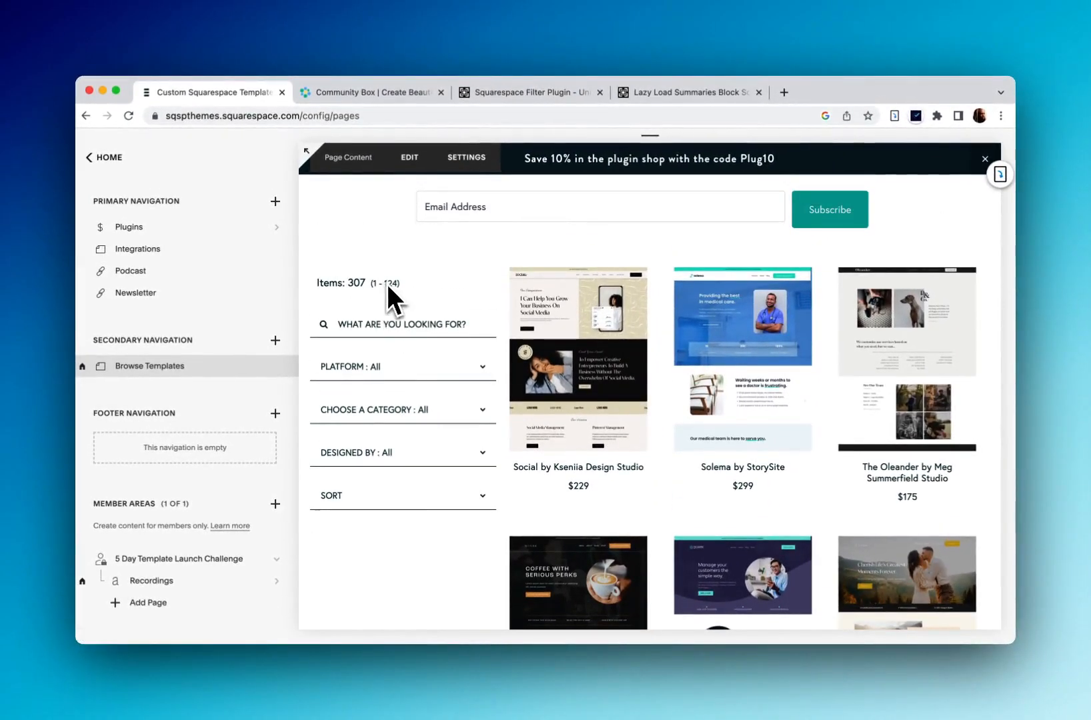
scroll("down", 3)
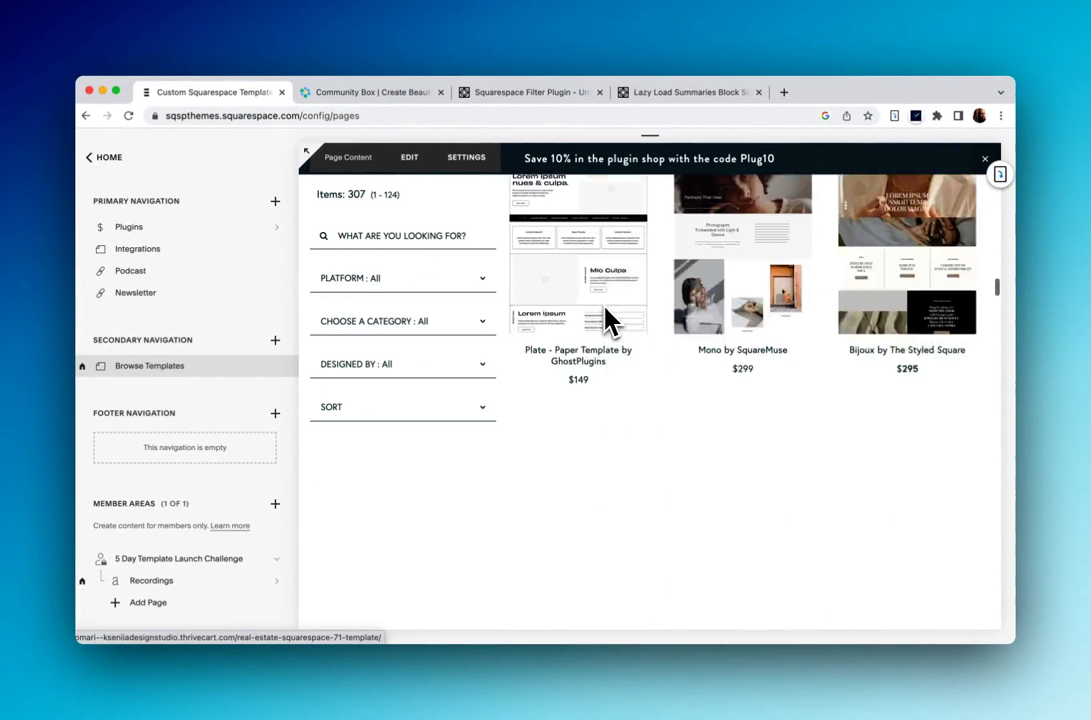
scroll("down", 3)
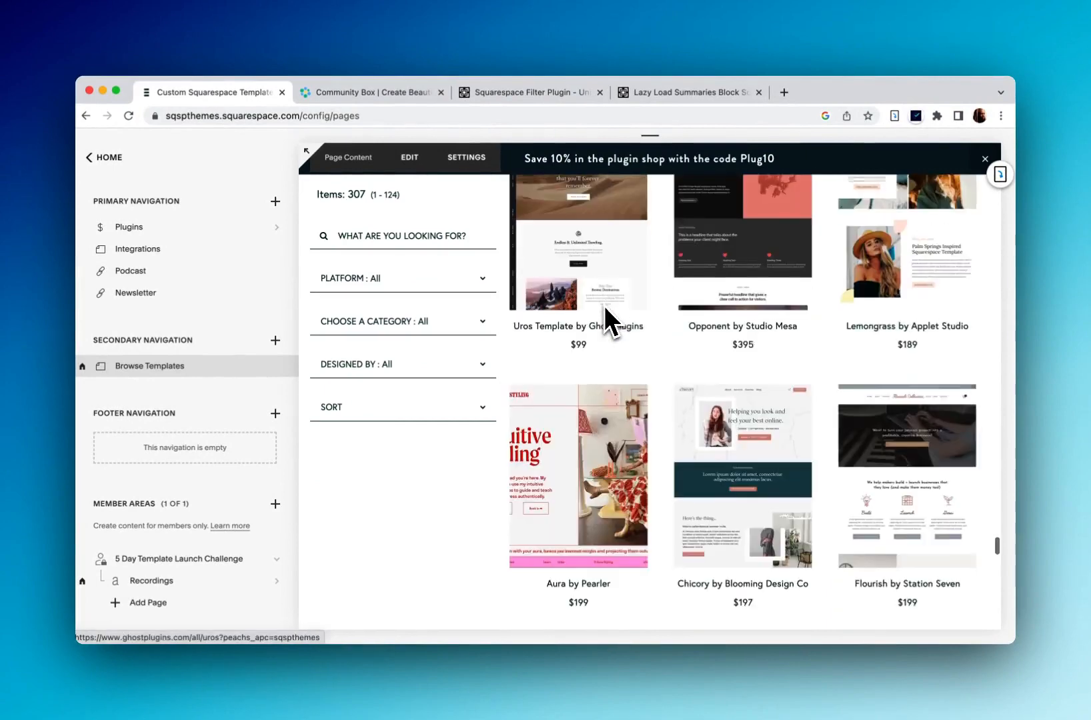
scroll("down", 3)
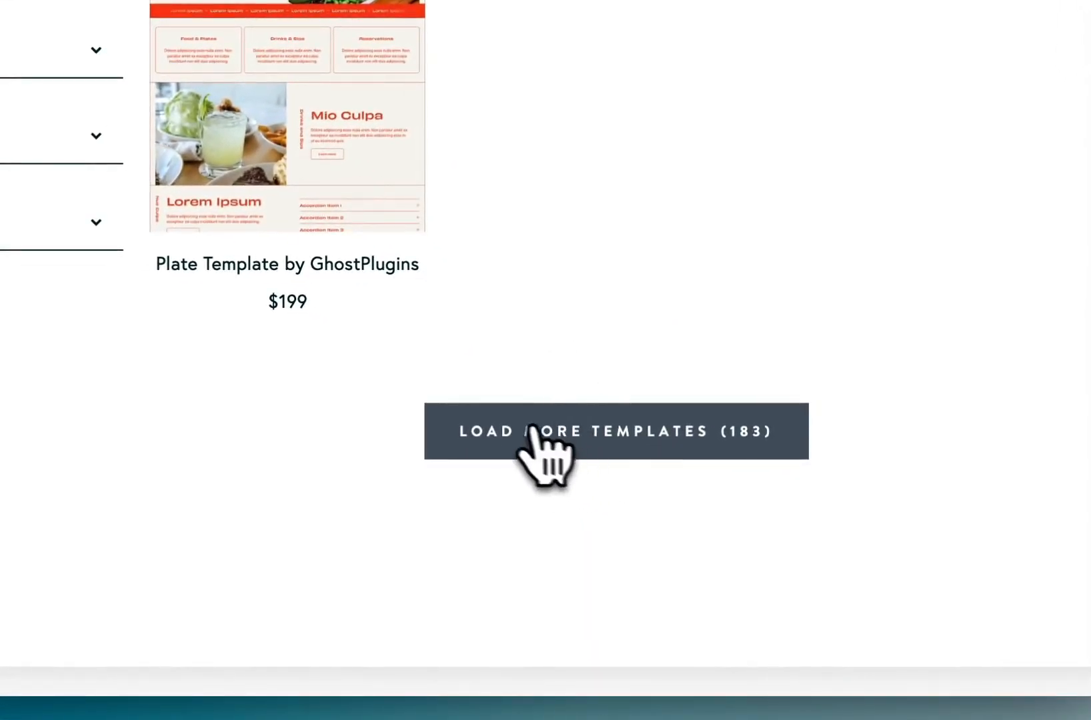
Load More Templates so the directory count rises to 248 of 307
left_click(696, 108)
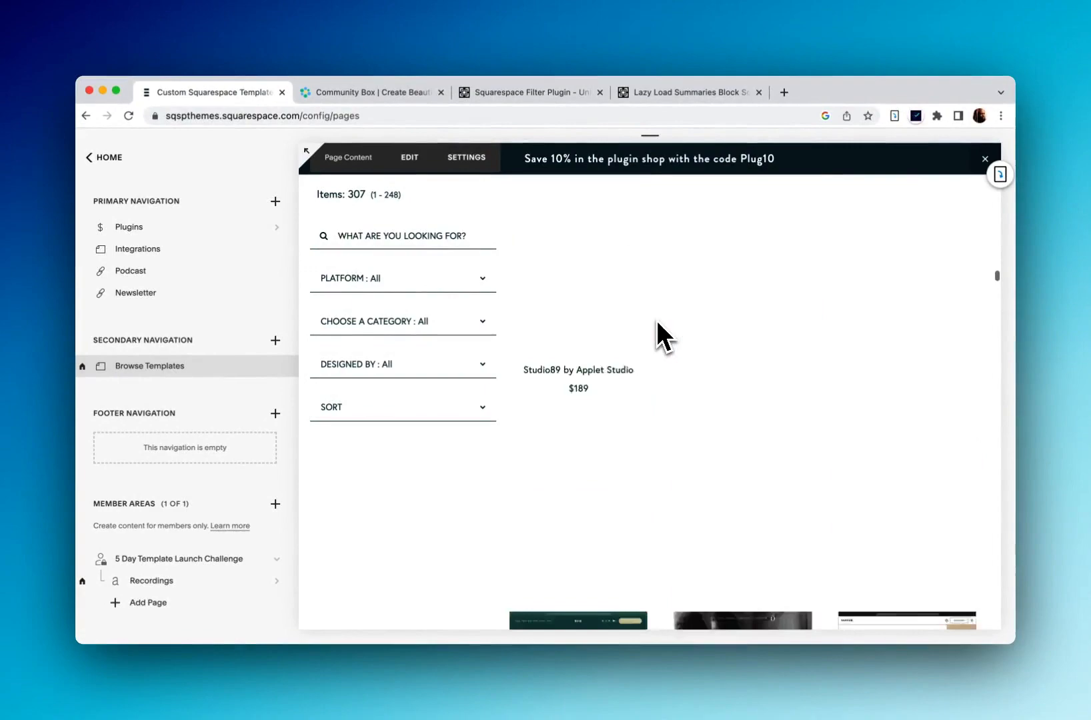
scroll("down", 3)
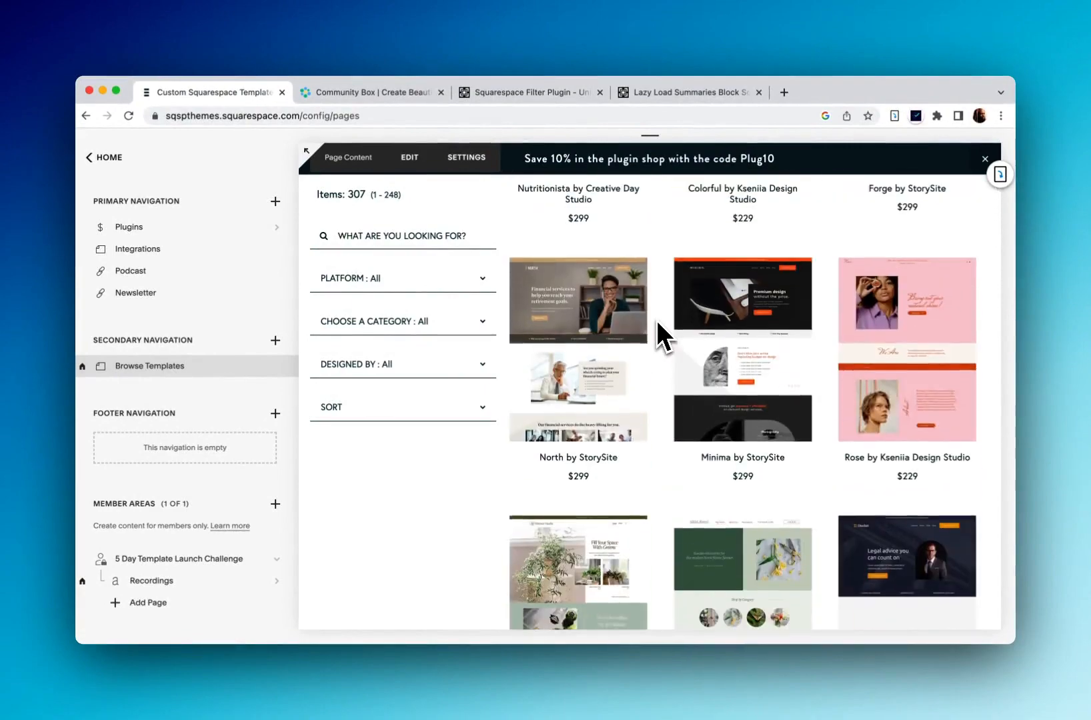
scroll("up", 3)
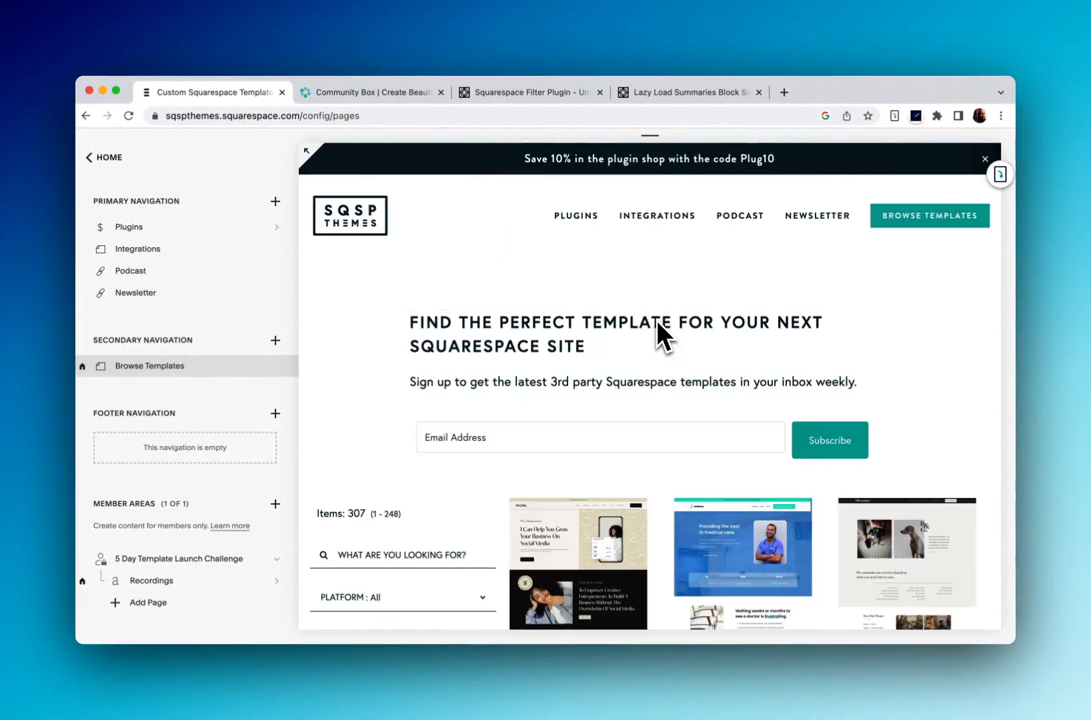
Switch to the Community Box homepage and skim its directory features and testimonials
left_click(372, 92)
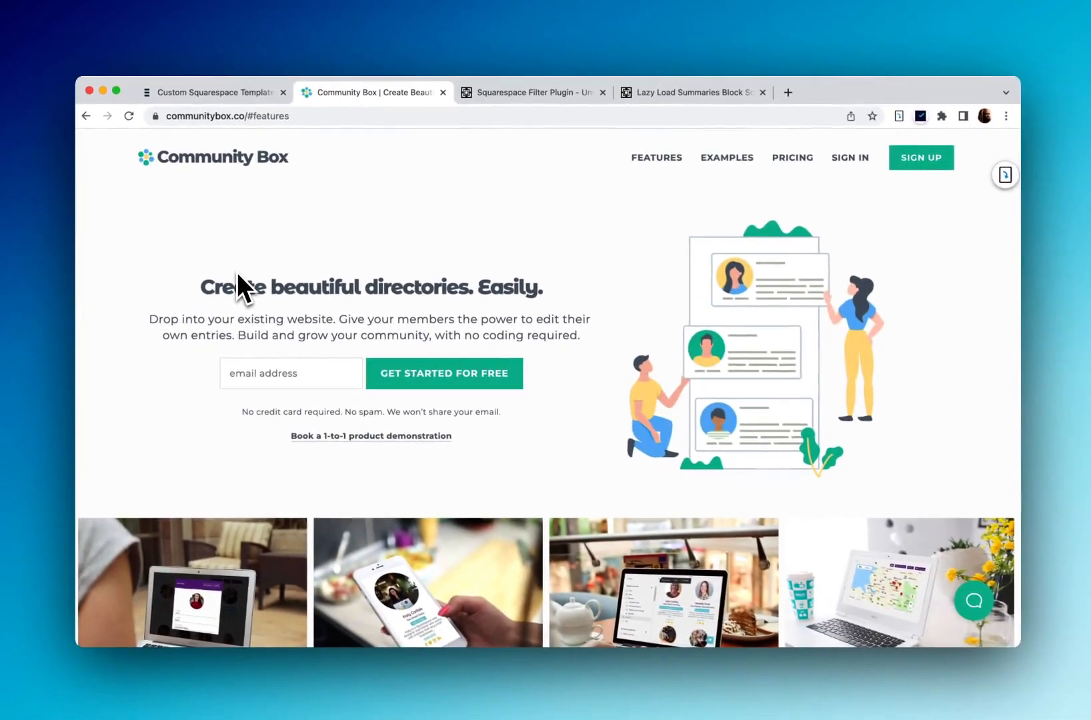
scroll("down", 3)
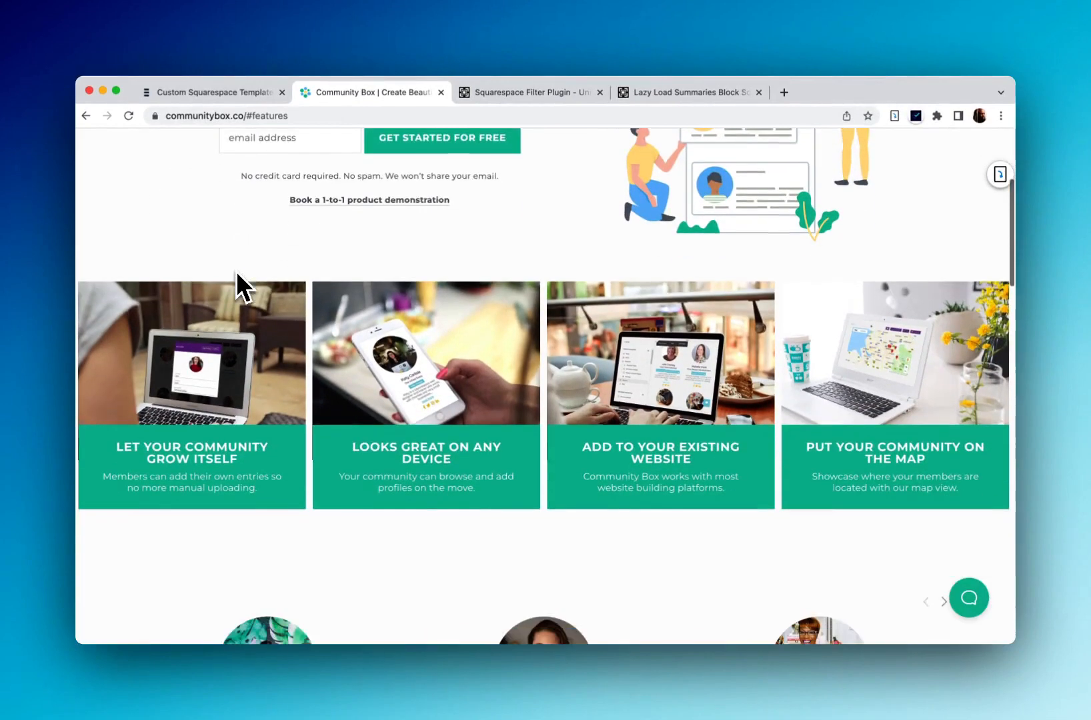
scroll("down", 3)
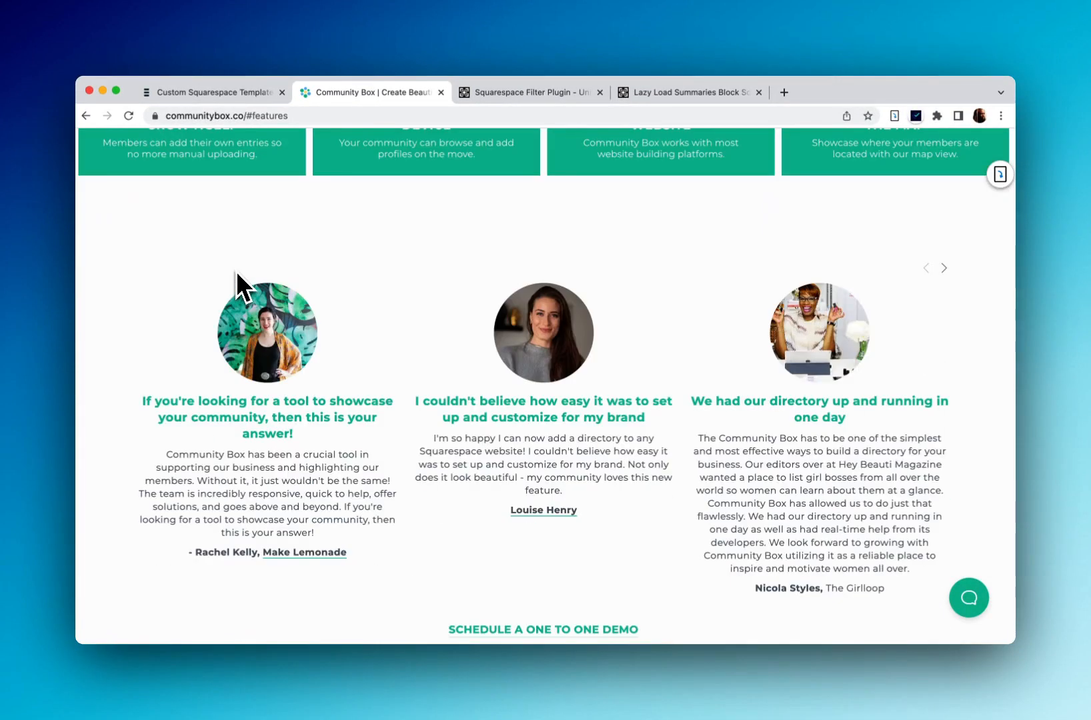
scroll("up", 3)
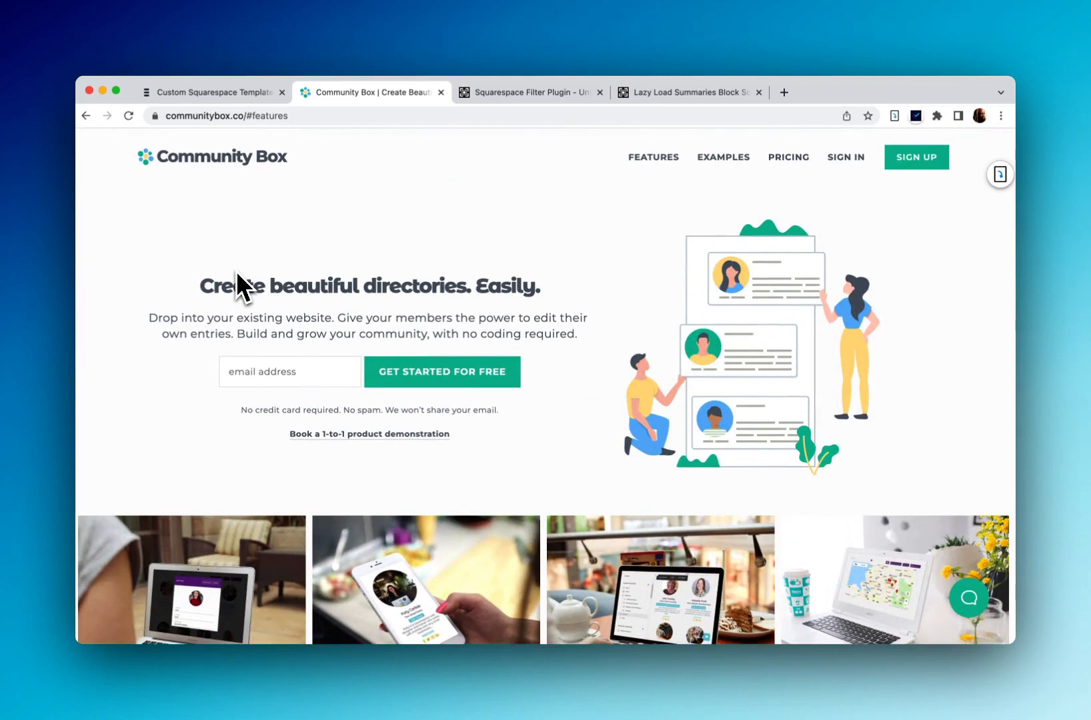
mouse_move(279, 251)
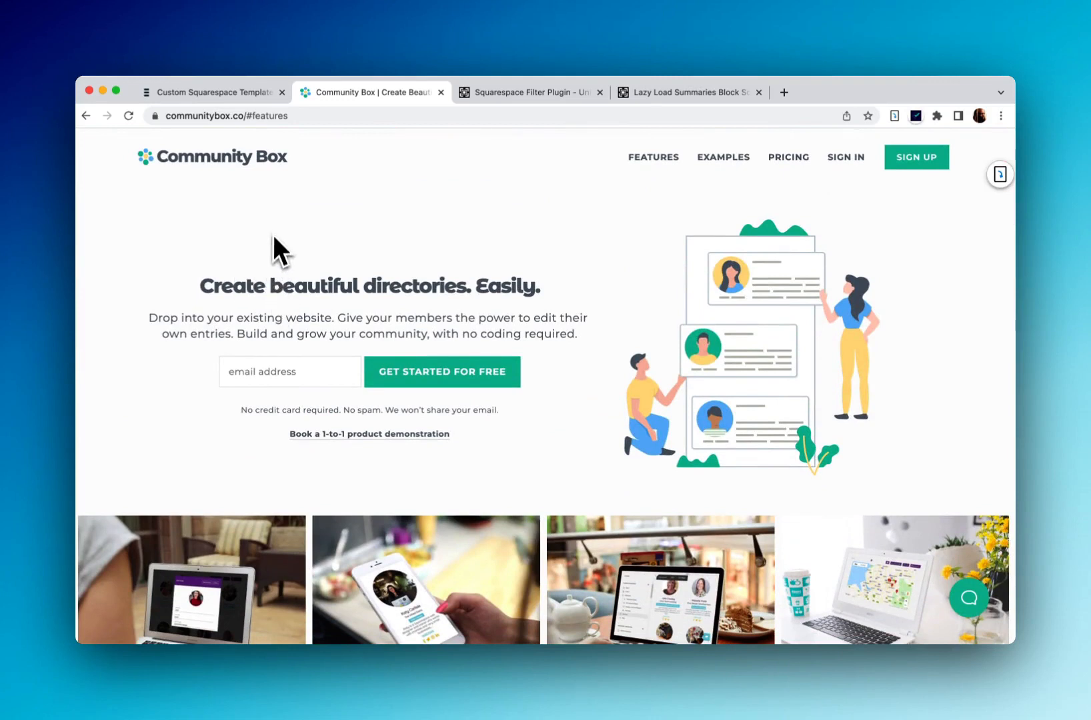
mouse_move(221, 122)
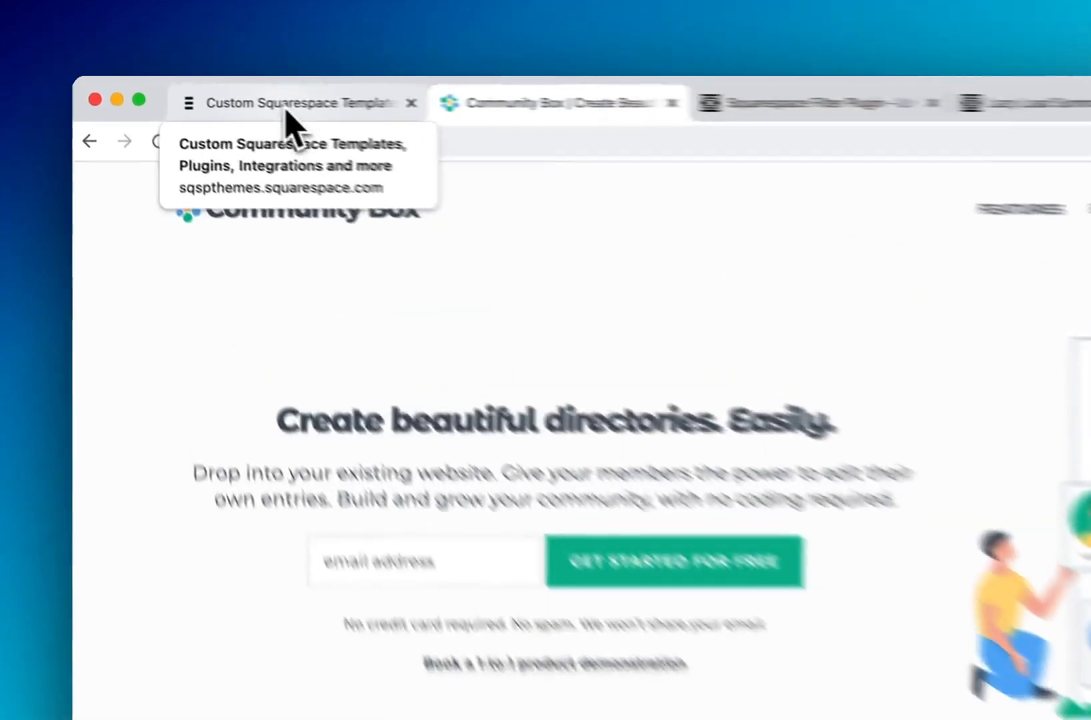
Switch back to the Custom Squarespace Templates tab showing 248 of 307 templates
left_click(292, 102)
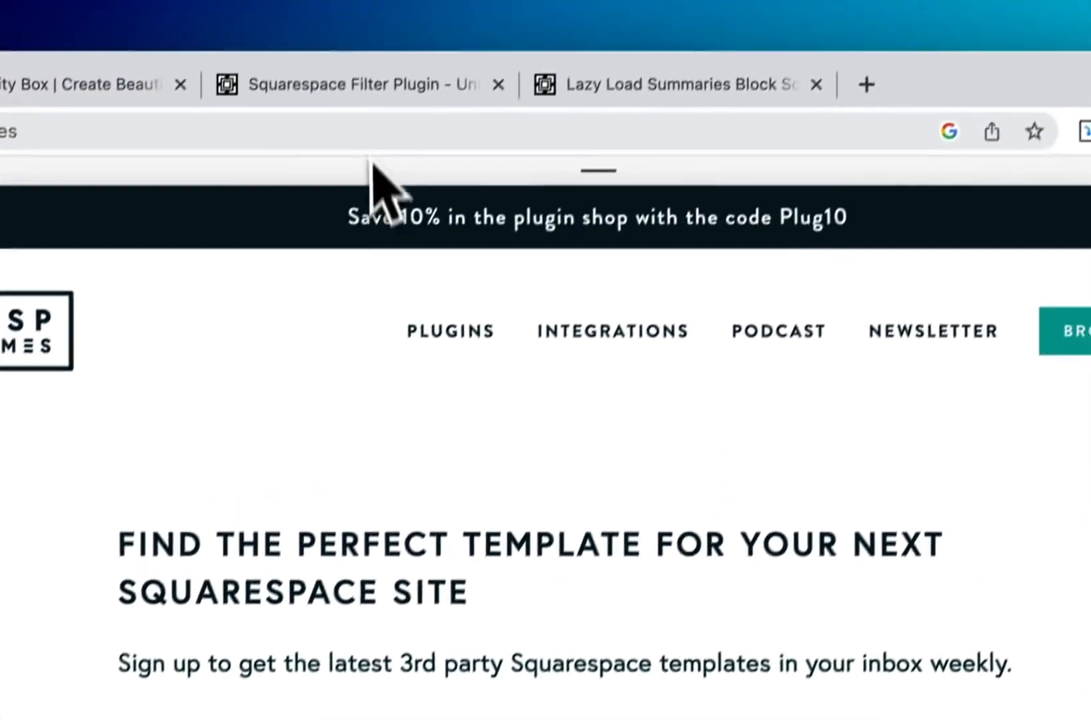
scroll("down", 3)
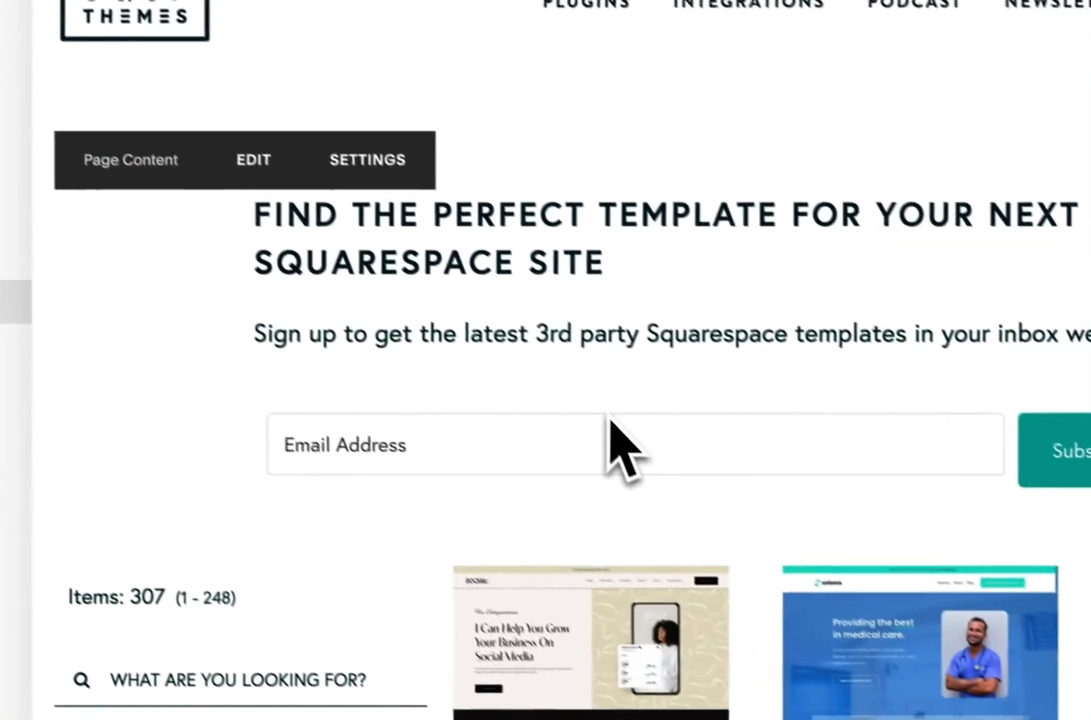